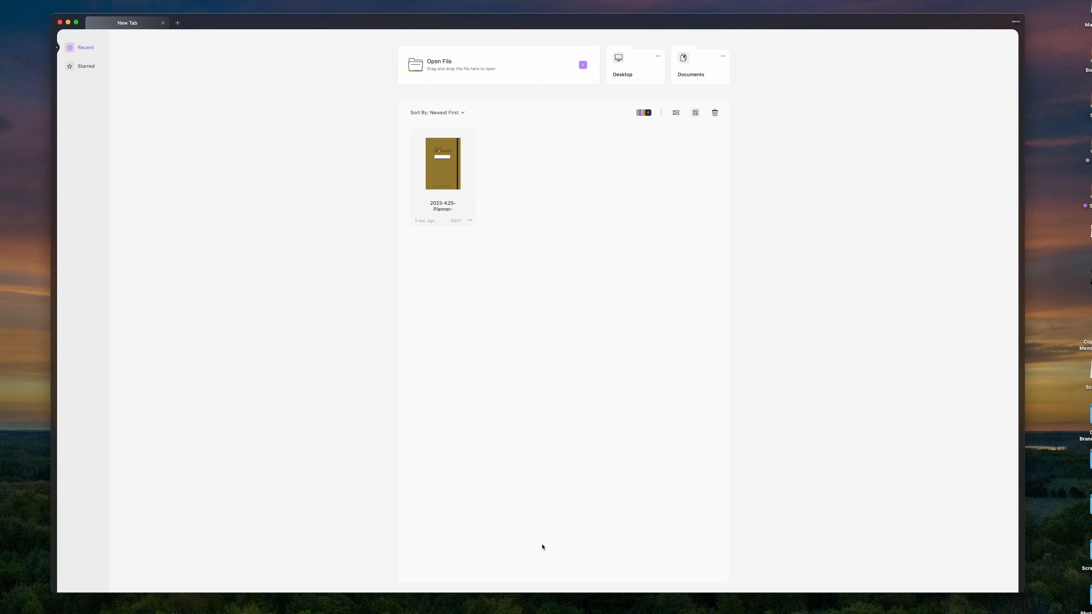
pyautogui.moveTo(198, 137)
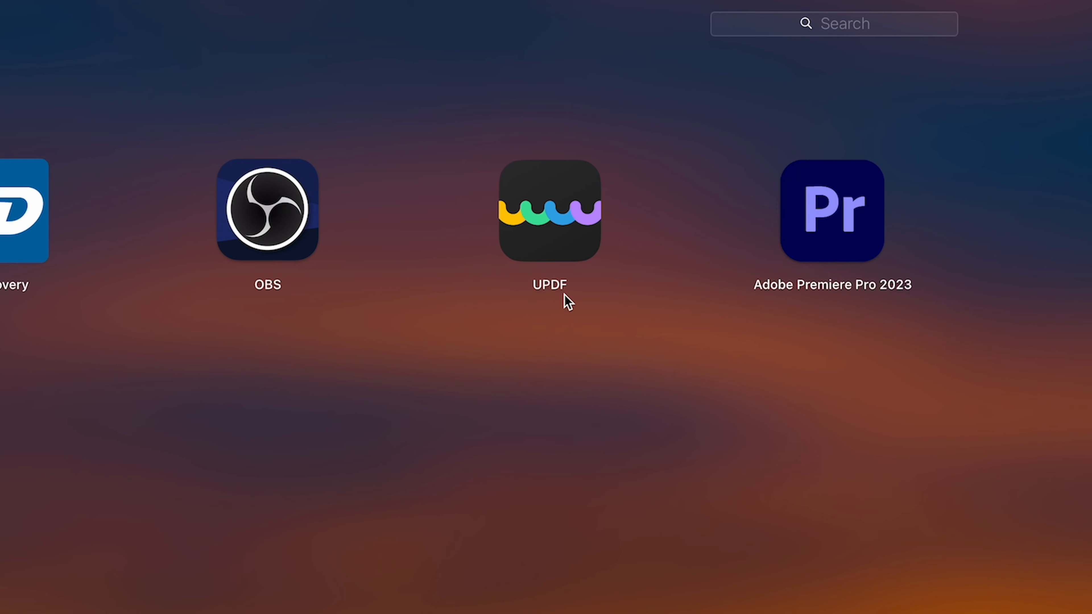
pyautogui.moveTo(550, 259)
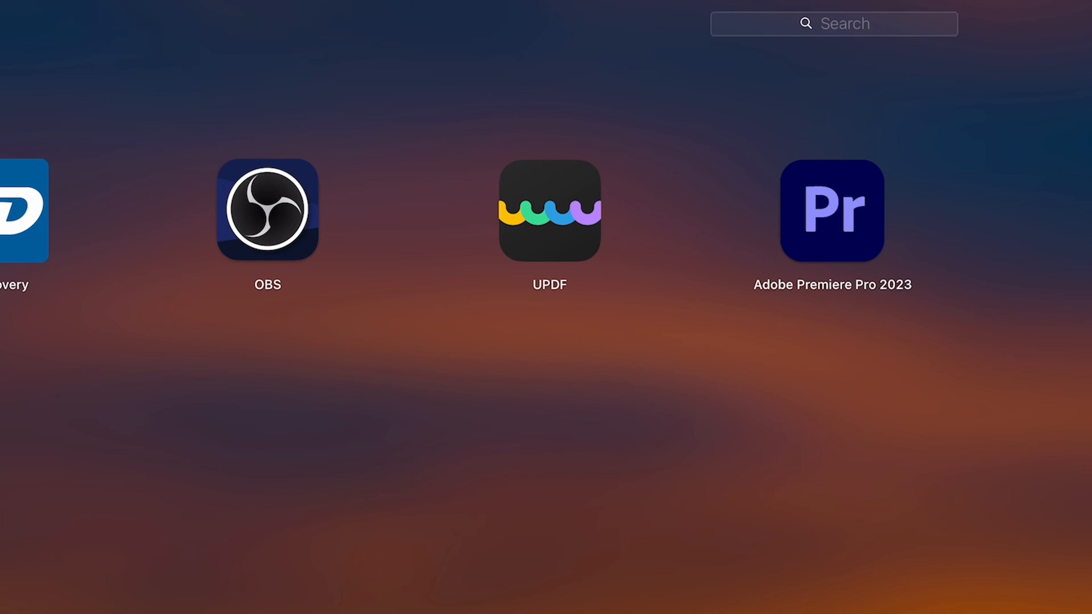
# Step: Launch UPDF, drop in Pastor of Disciple Making.pdf and jump to the Cornerstone Mission page
pyautogui.click(549, 210)
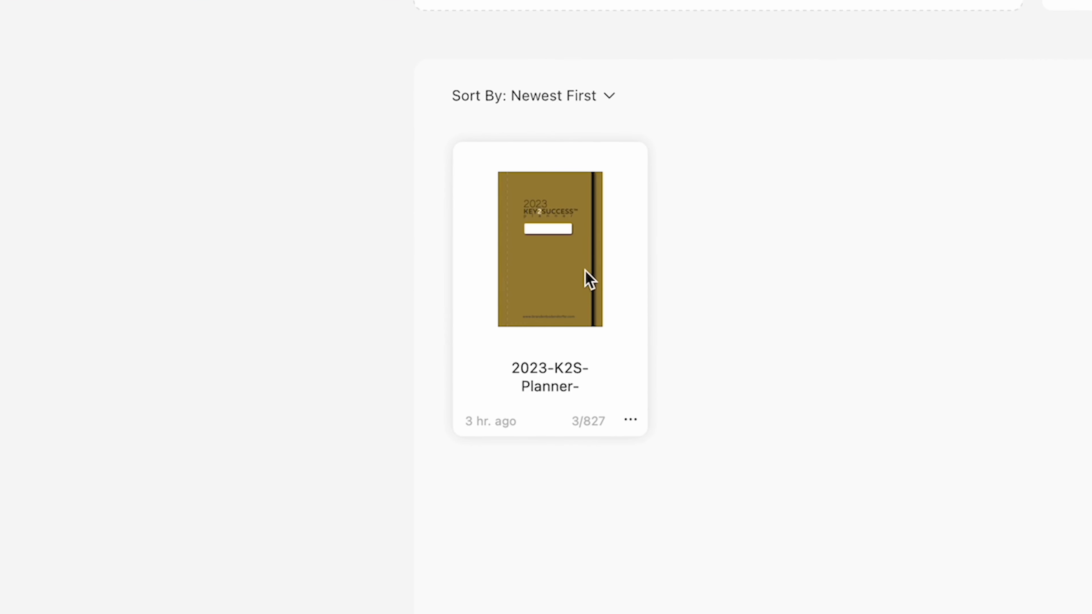
pyautogui.moveTo(609, 332)
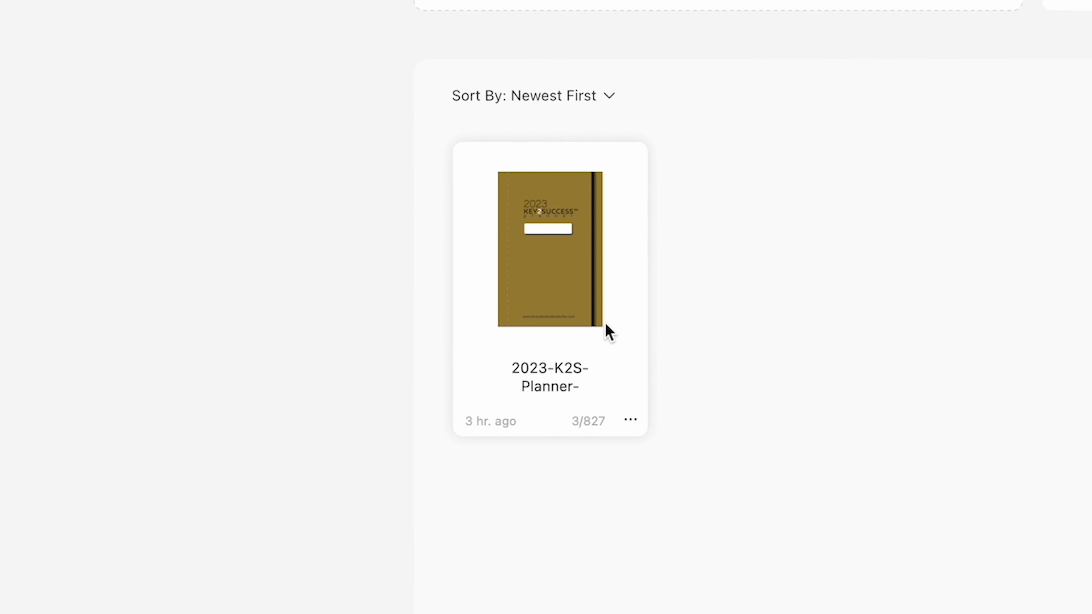
pyautogui.moveTo(565, 285)
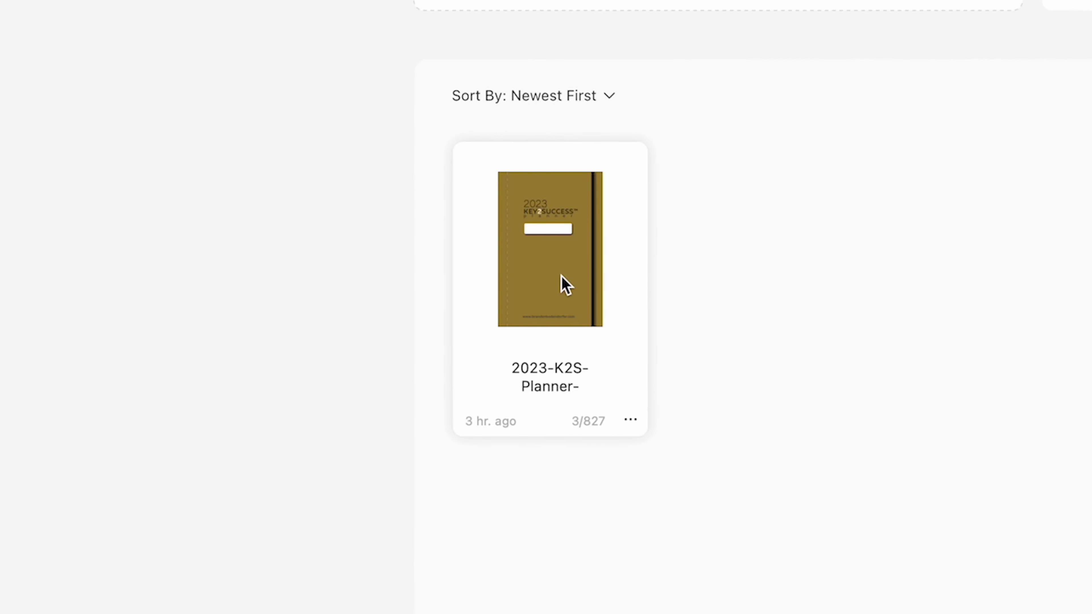
pyautogui.moveTo(764, 406)
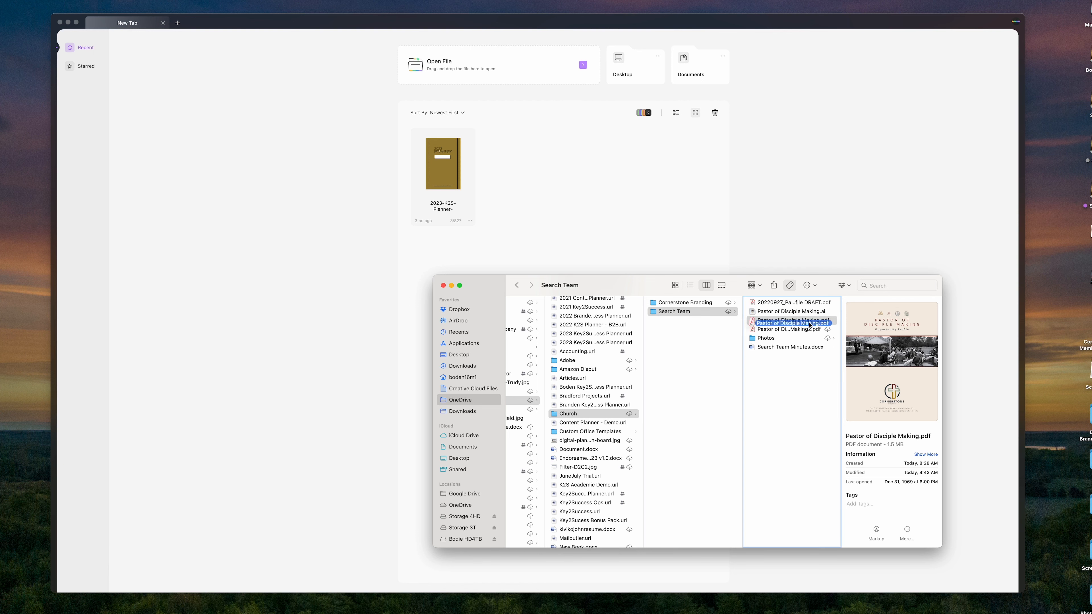
pyautogui.moveTo(788, 320); pyautogui.dragTo(543, 134)
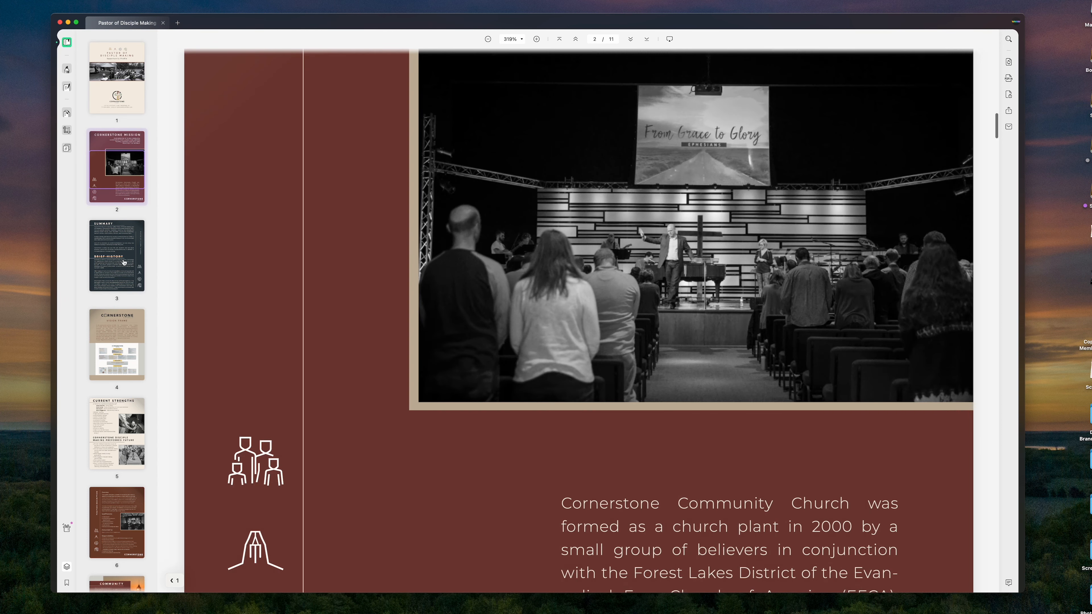
pyautogui.click(116, 344)
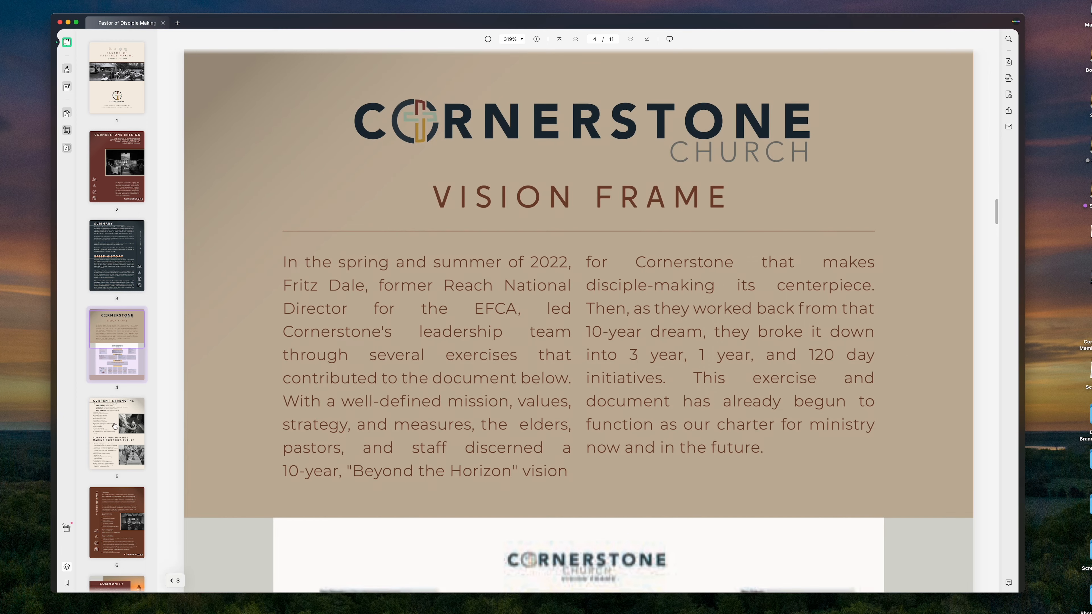
pyautogui.click(117, 521)
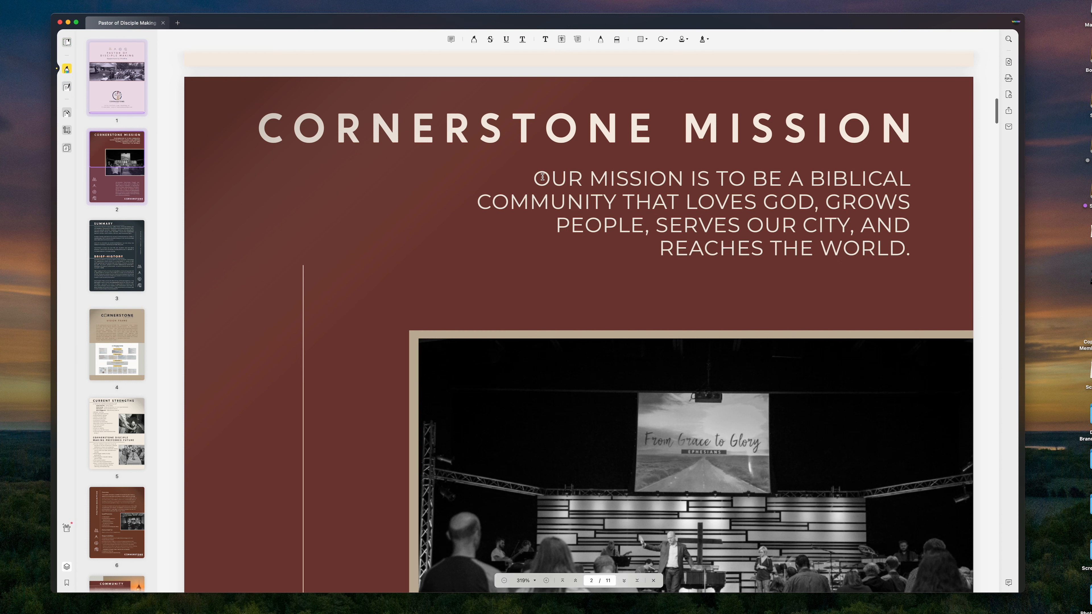
# Step: Highlight OUR in yellow and attach a sticky note beginning 'Please ma'
pyautogui.doubleClick(559, 179)
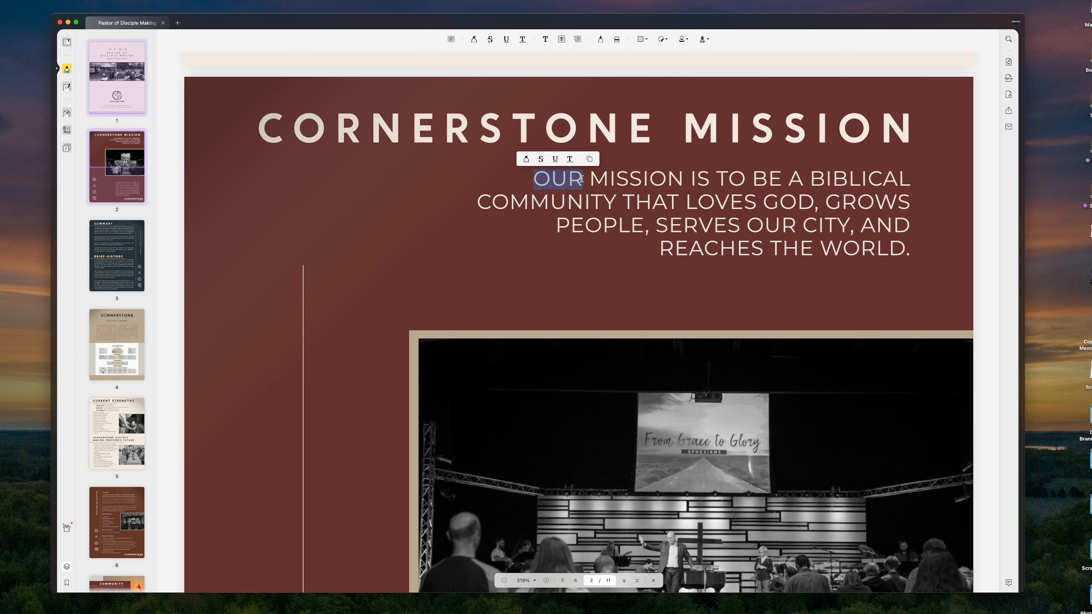
pyautogui.click(525, 158)
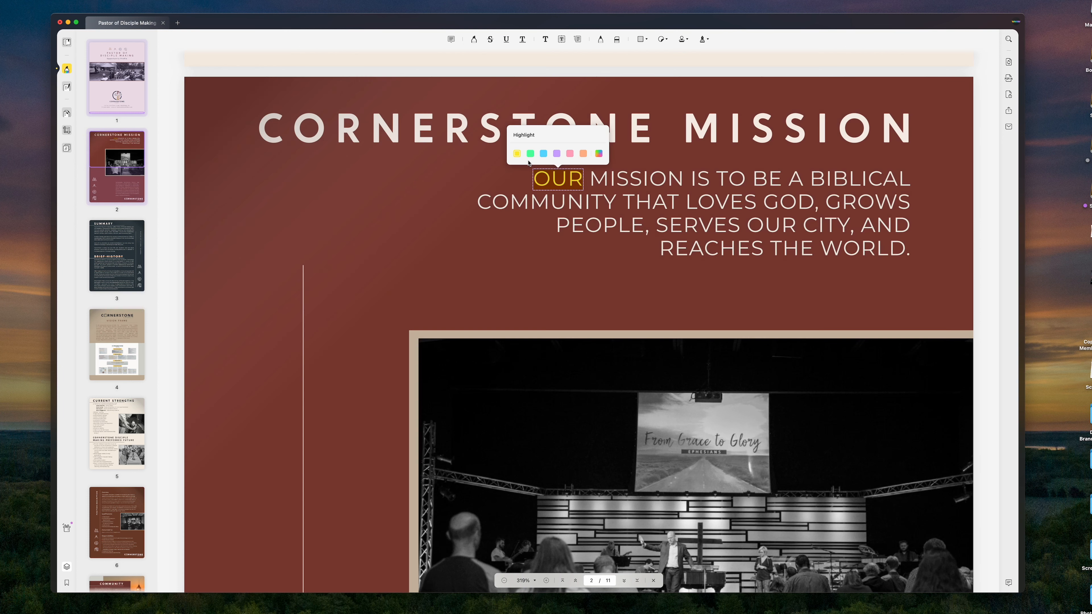
pyautogui.moveTo(199, 87)
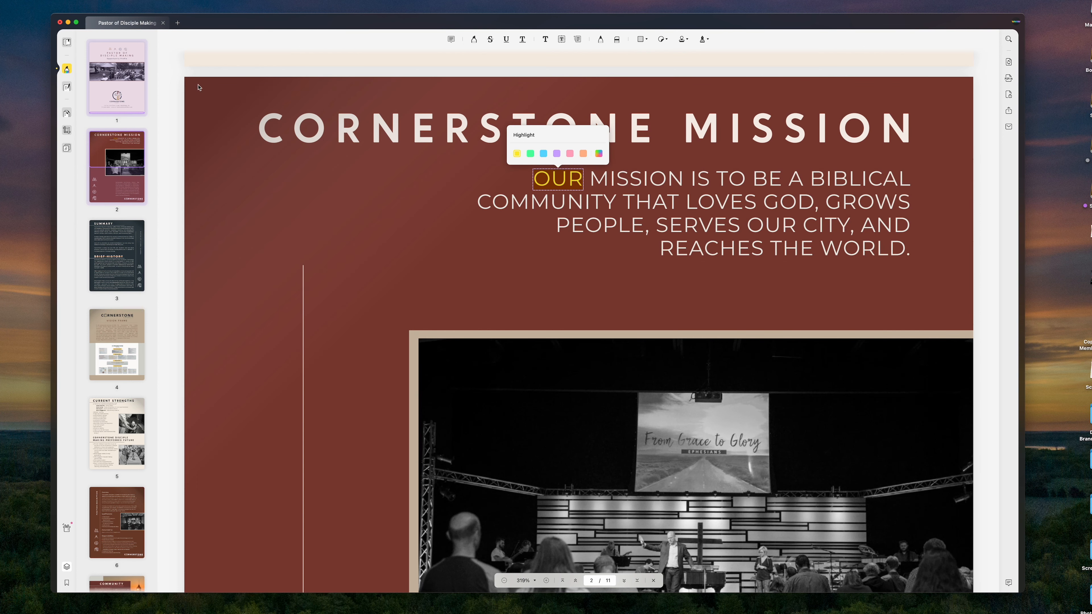
pyautogui.click(450, 38)
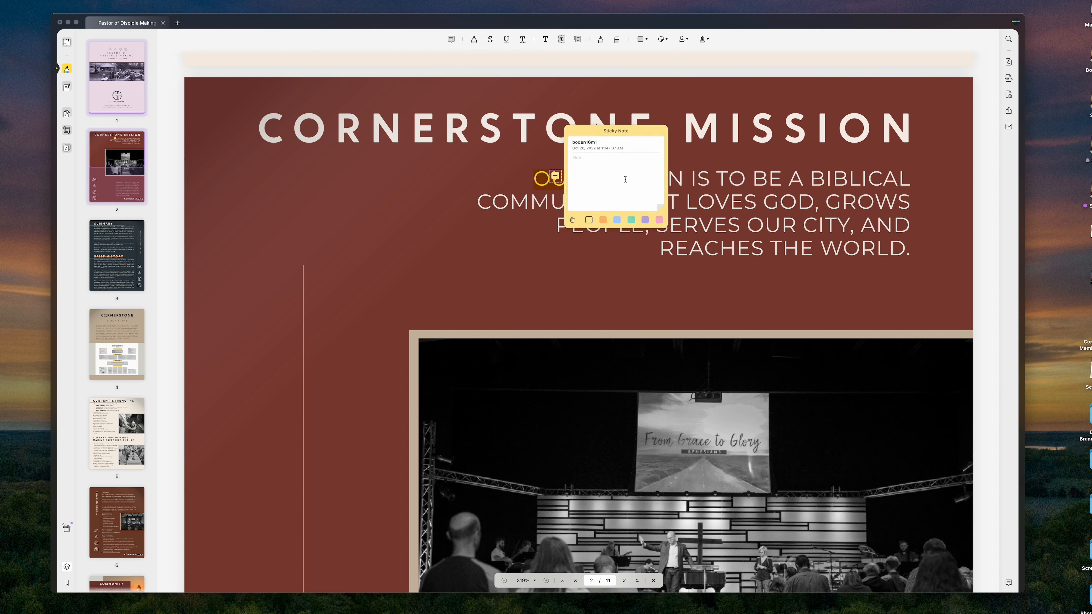
pyautogui.write('Please ma')
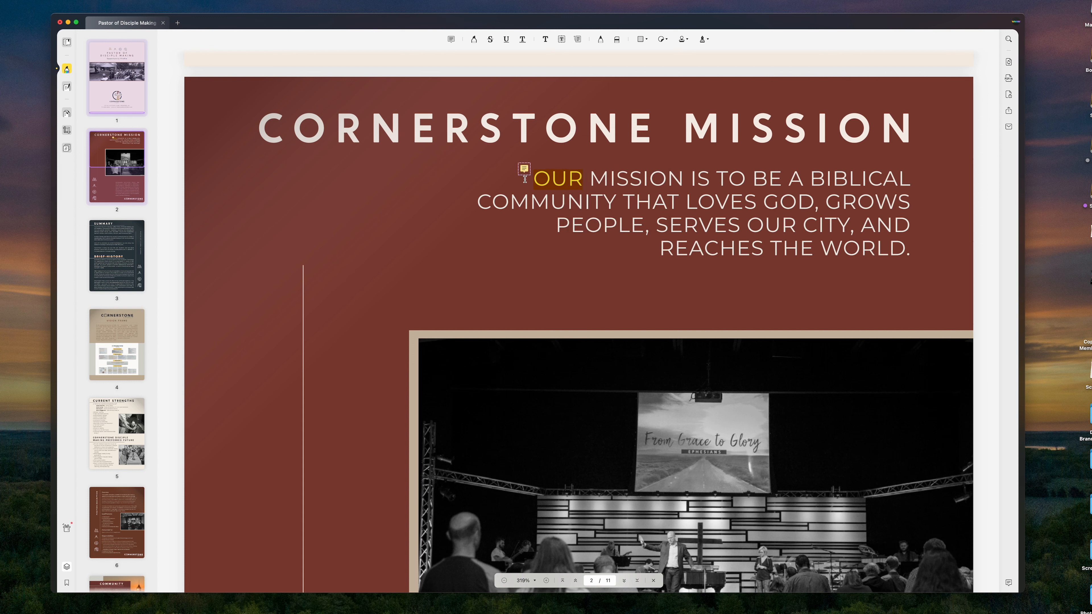
pyautogui.doubleClick(558, 179)
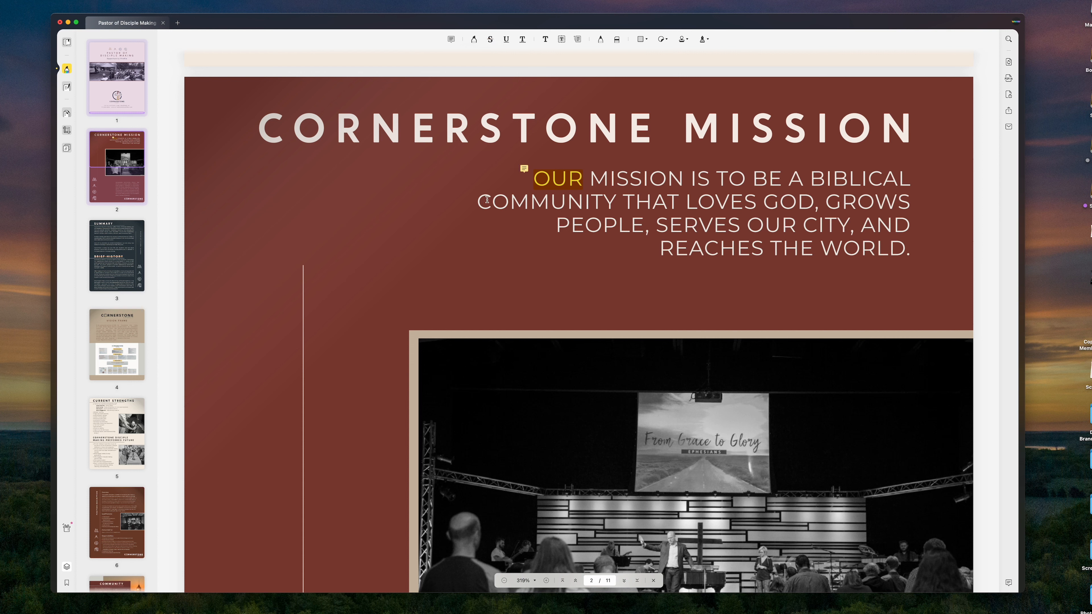
# Step: Strike through COMMUNITY and colour the strikethrough line blue
pyautogui.doubleClick(546, 202)
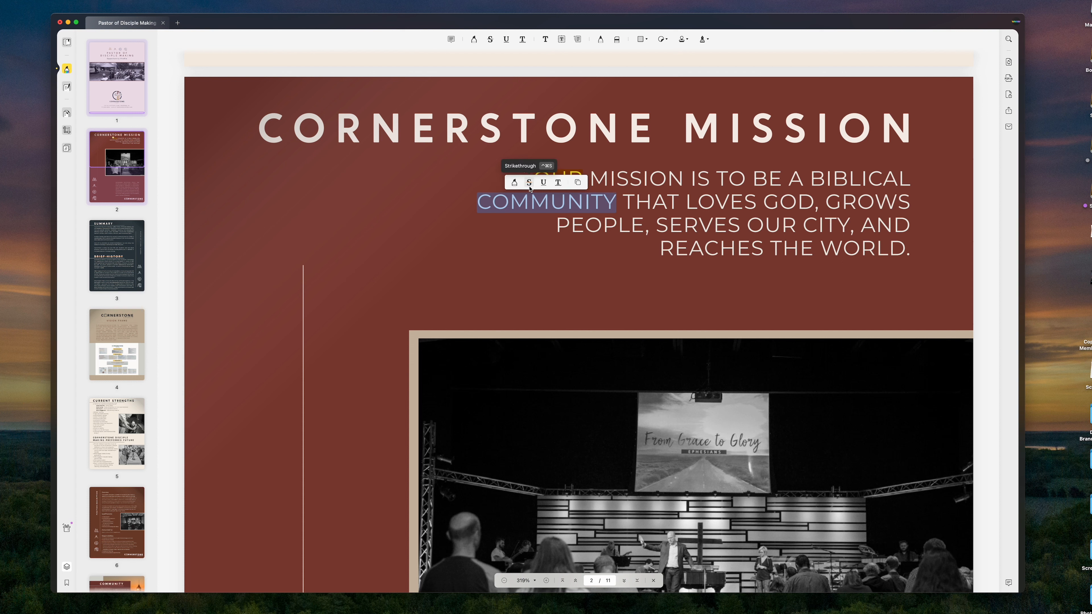
pyautogui.click(504, 182)
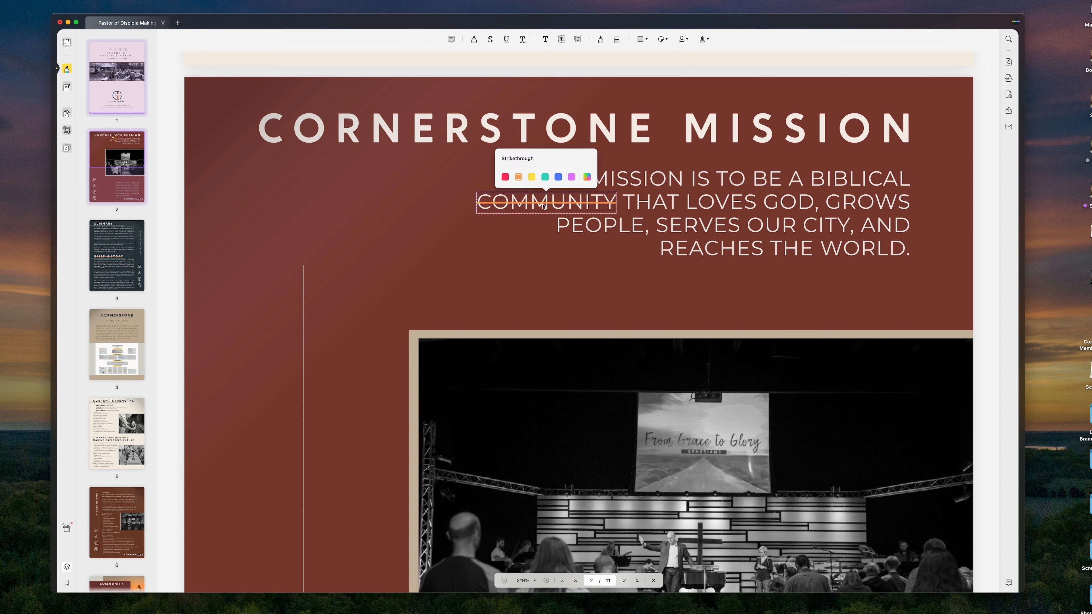
pyautogui.click(558, 176)
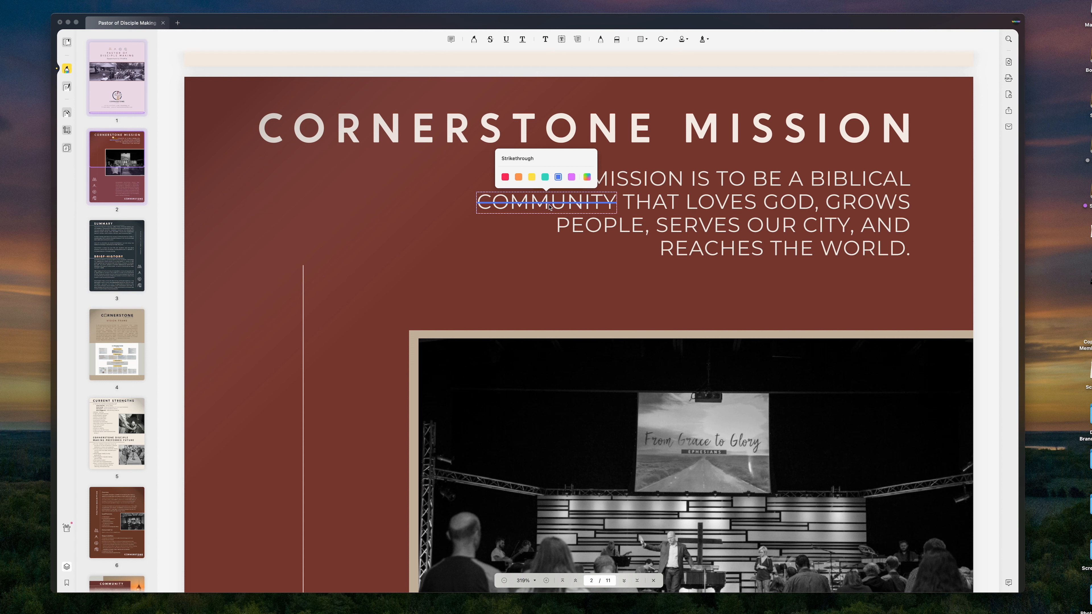
pyautogui.moveTo(618, 191)
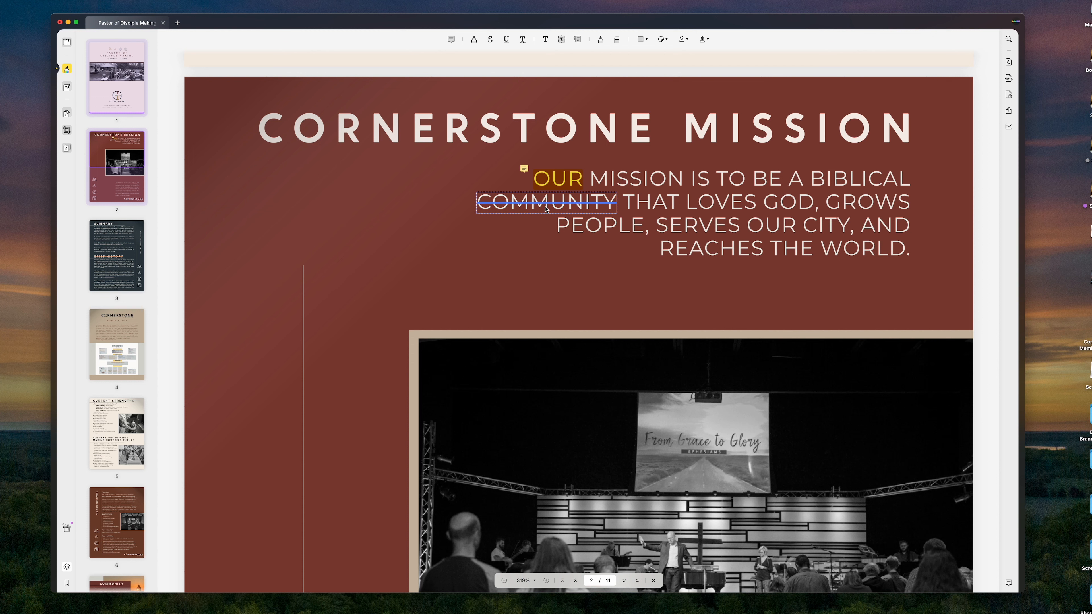
pyautogui.moveTo(567, 212)
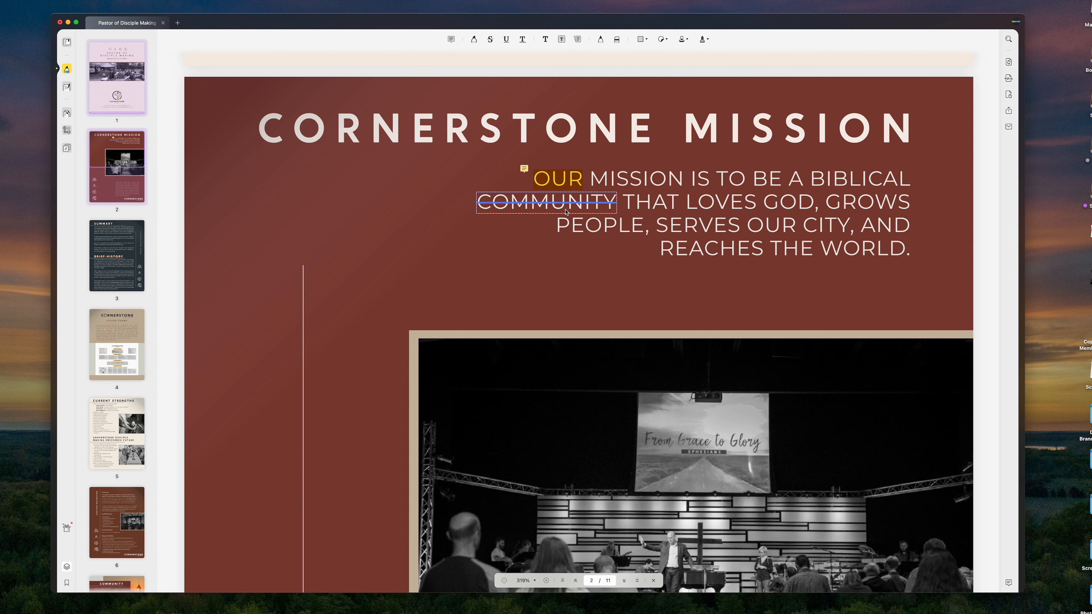
pyautogui.moveTo(550, 207)
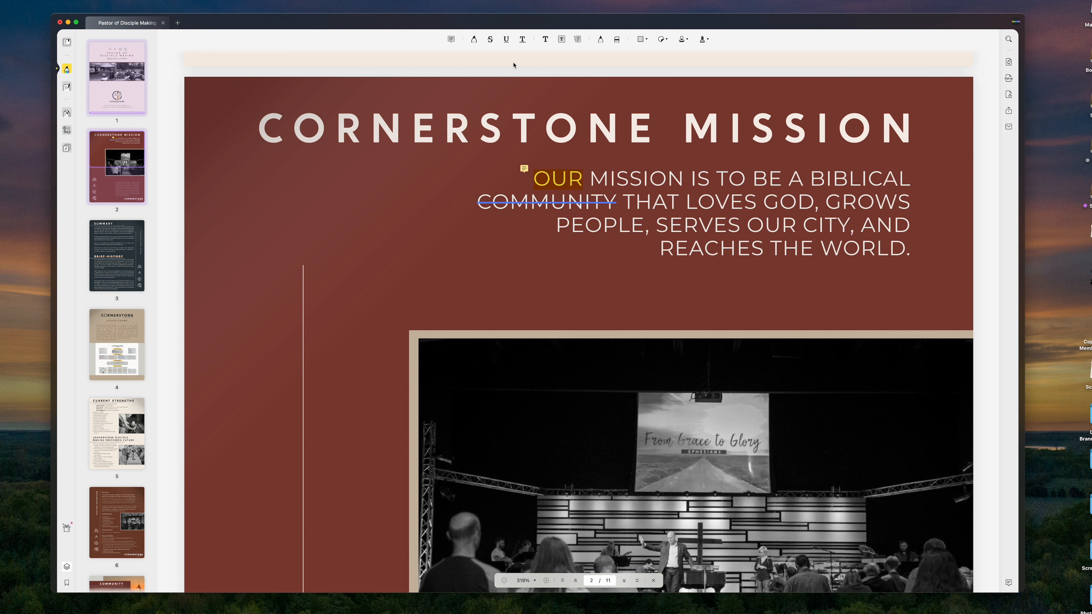
pyautogui.moveTo(505, 38)
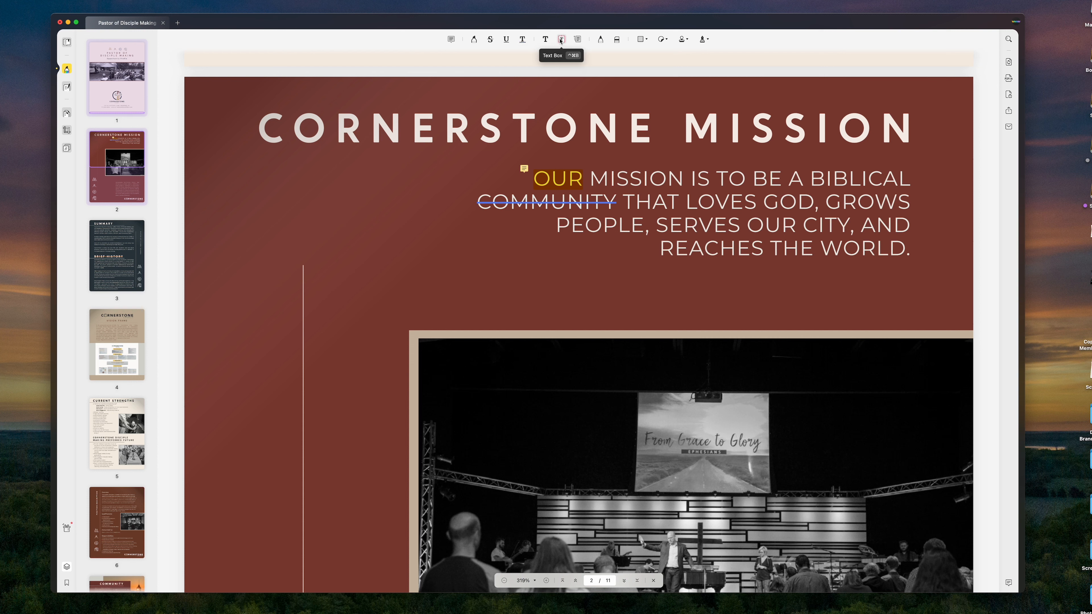
pyautogui.moveTo(599, 38)
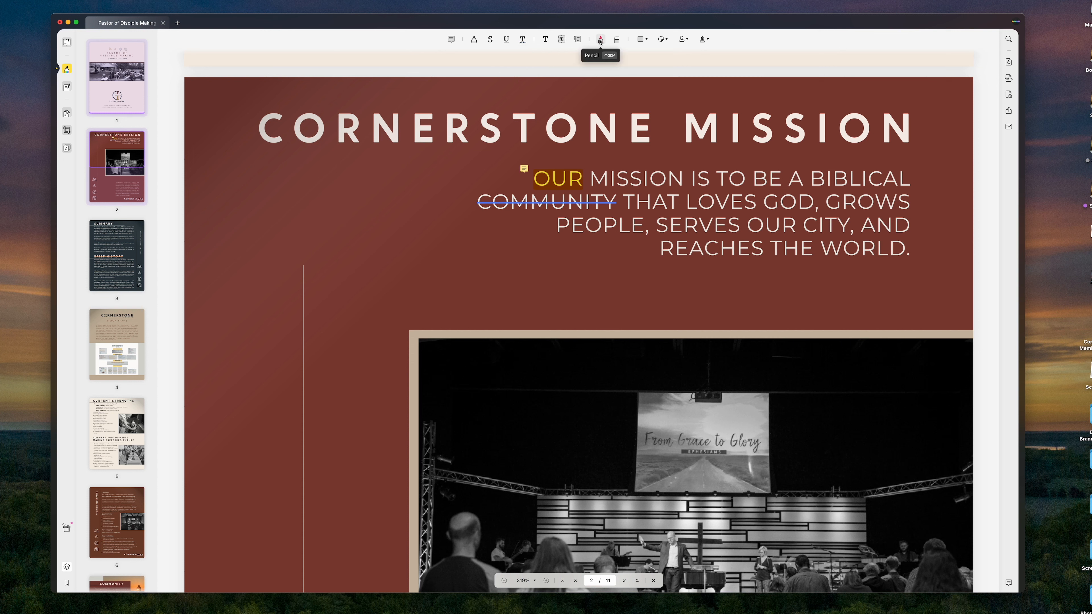
# Step: Circle the mission statement with a red freehand loop and leave a closed 'Remove text' sticky note
pyautogui.moveTo(477, 171); pyautogui.dragTo(592, 158)
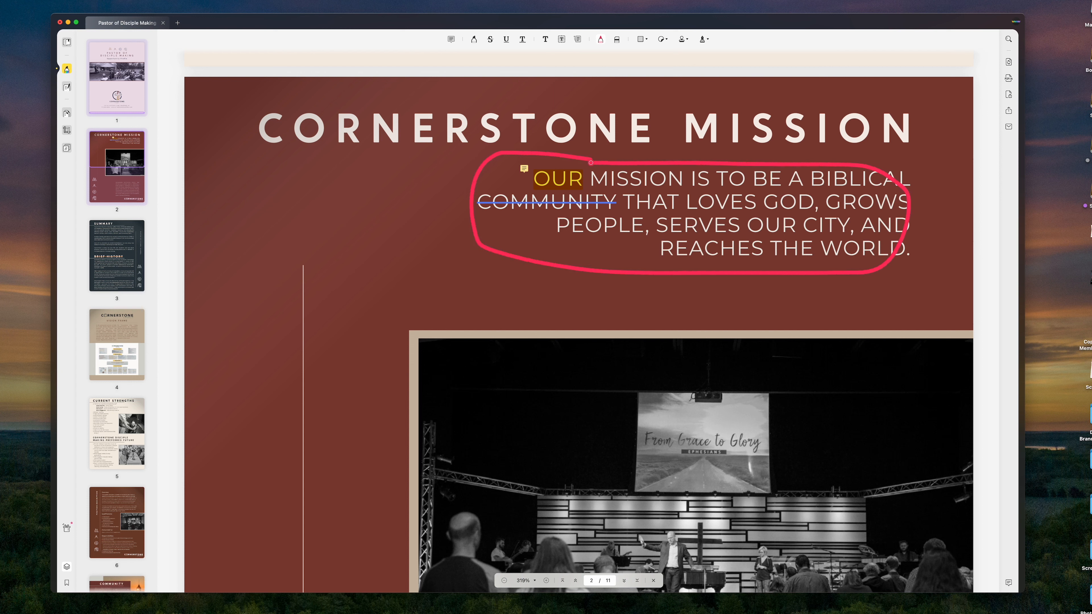
pyautogui.click(450, 38)
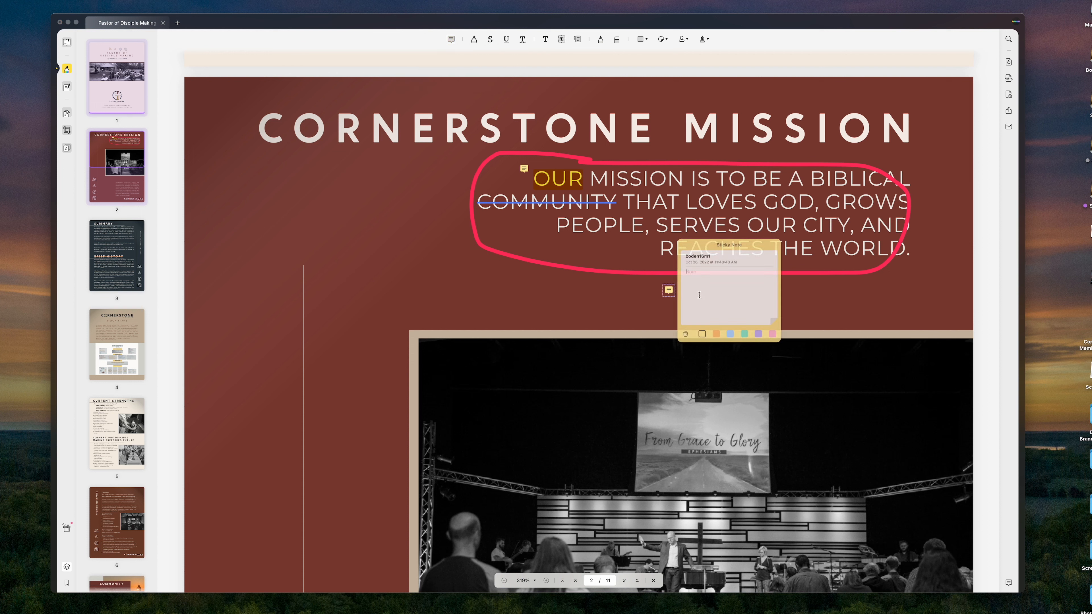
pyautogui.write('REmove text')
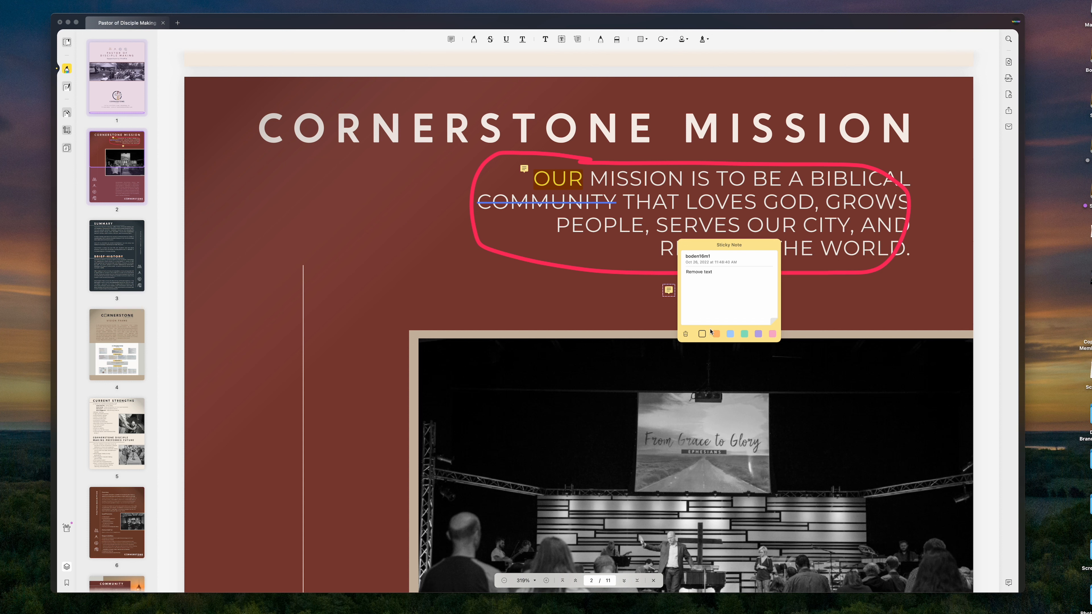
pyautogui.click(781, 302)
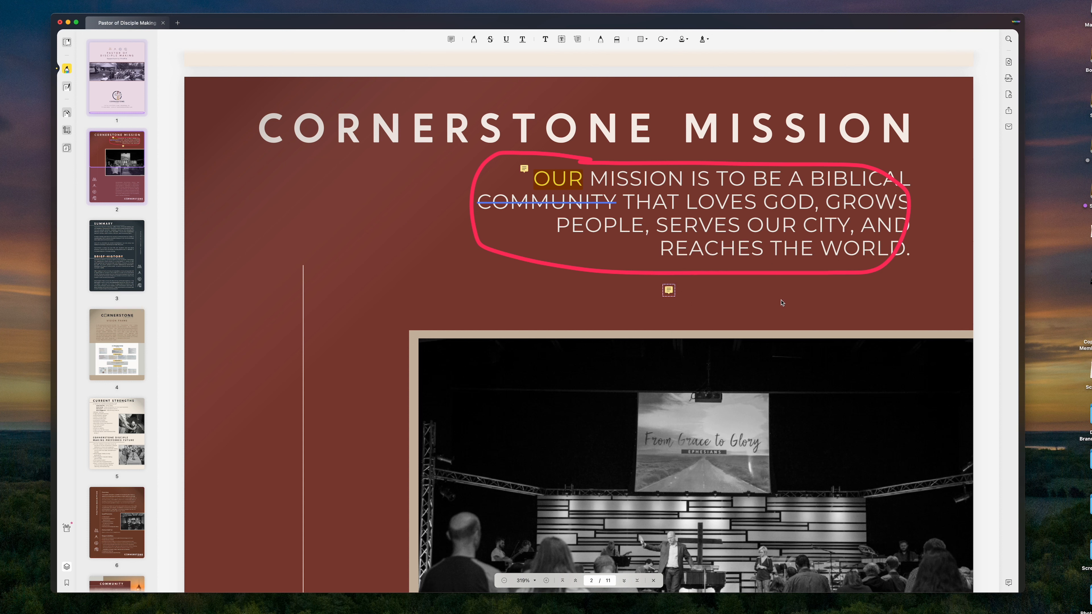
pyautogui.moveTo(747, 300)
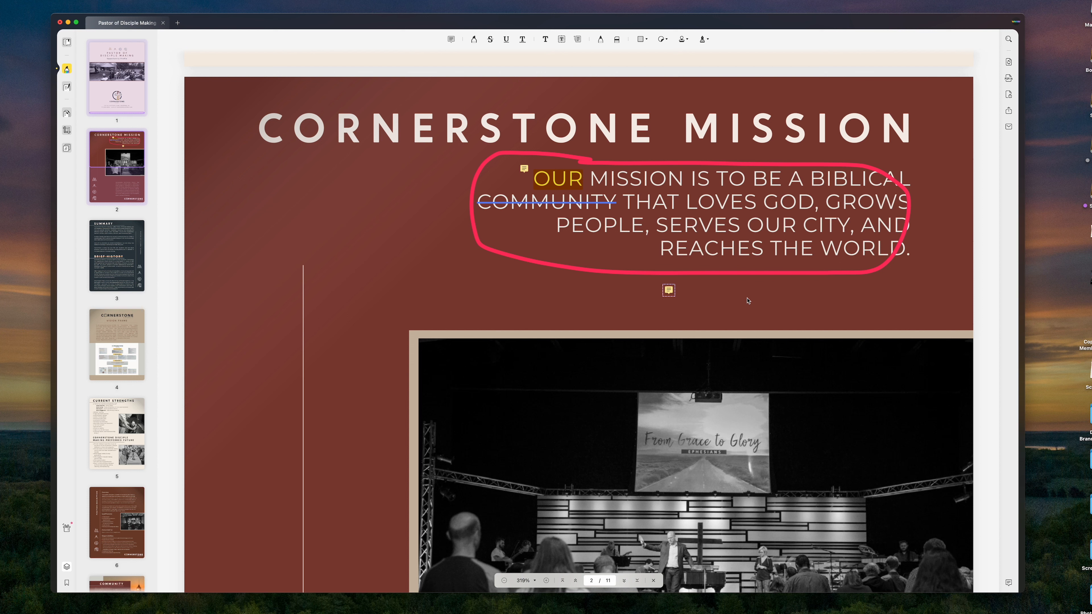
# Step: Place a shrunken INITIAL HERE stamp below the statement and a peace-sign sticker to its left
pyautogui.click(668, 209)
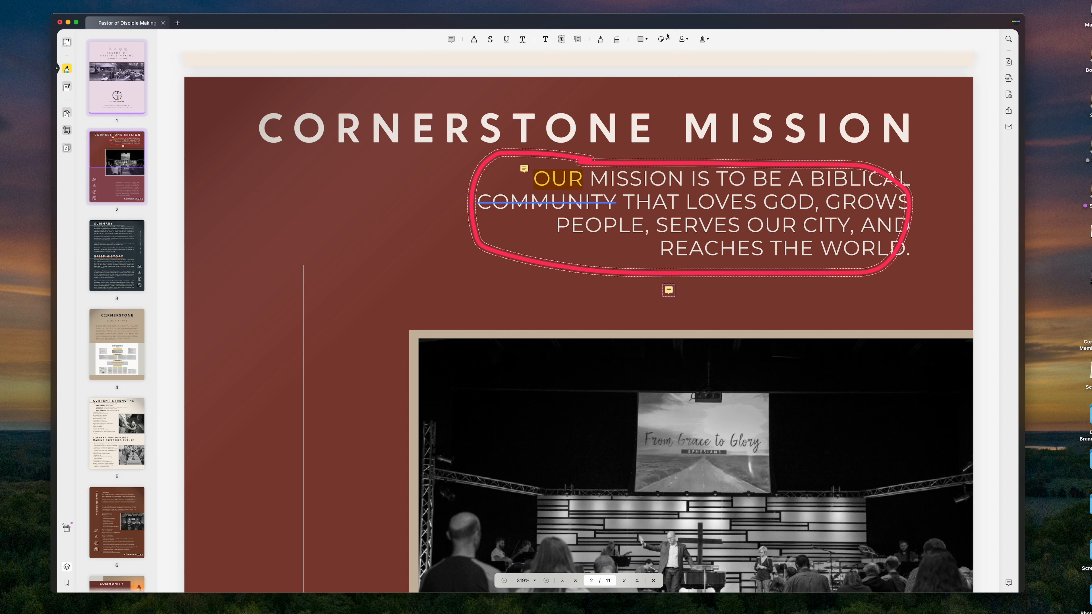
pyautogui.click(684, 38)
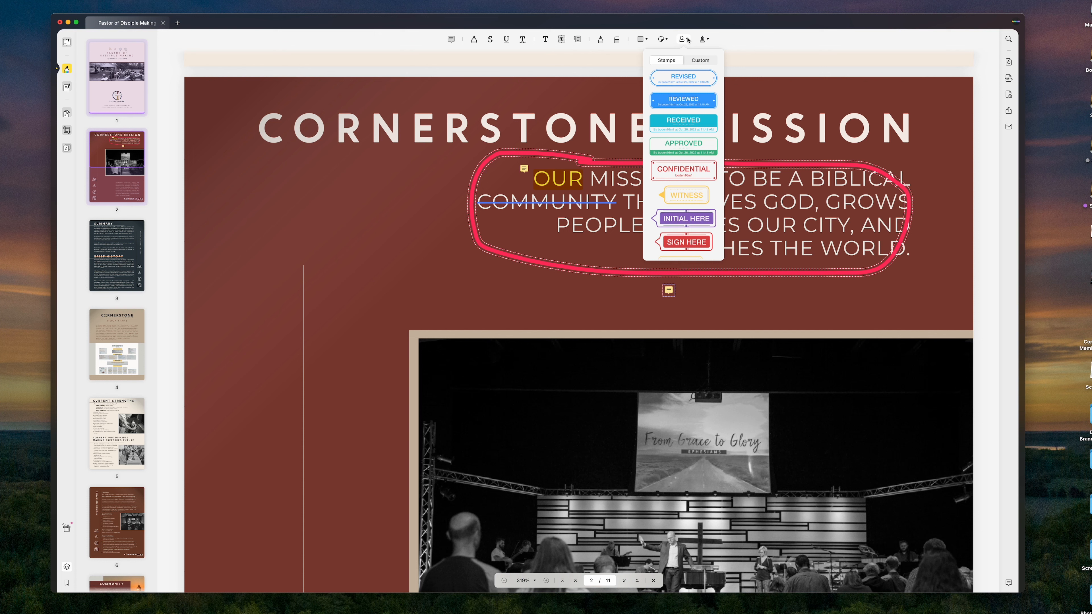
pyautogui.click(685, 38)
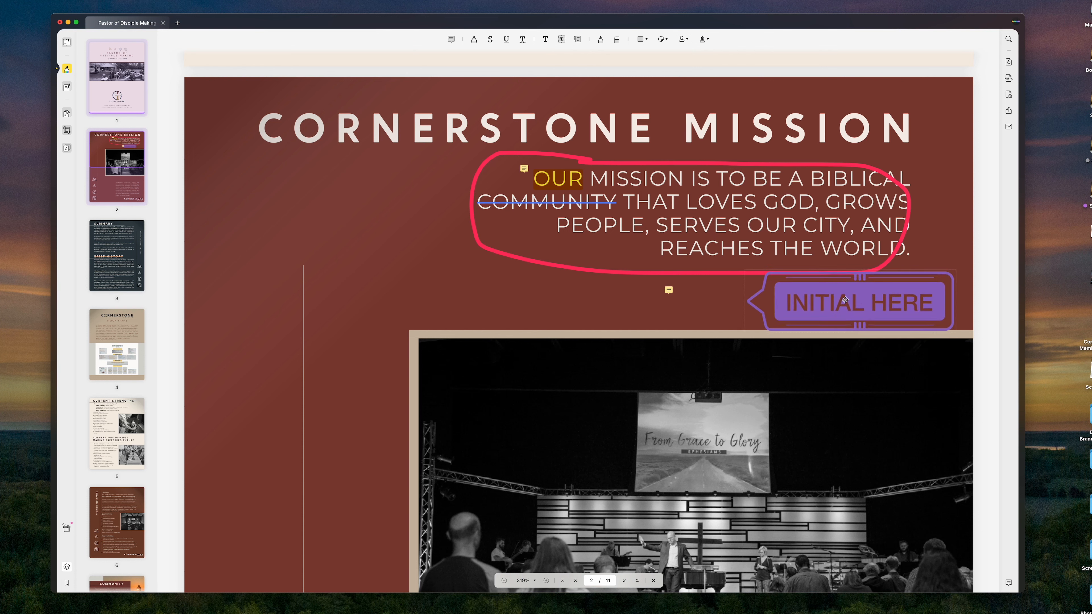
pyautogui.click(860, 302)
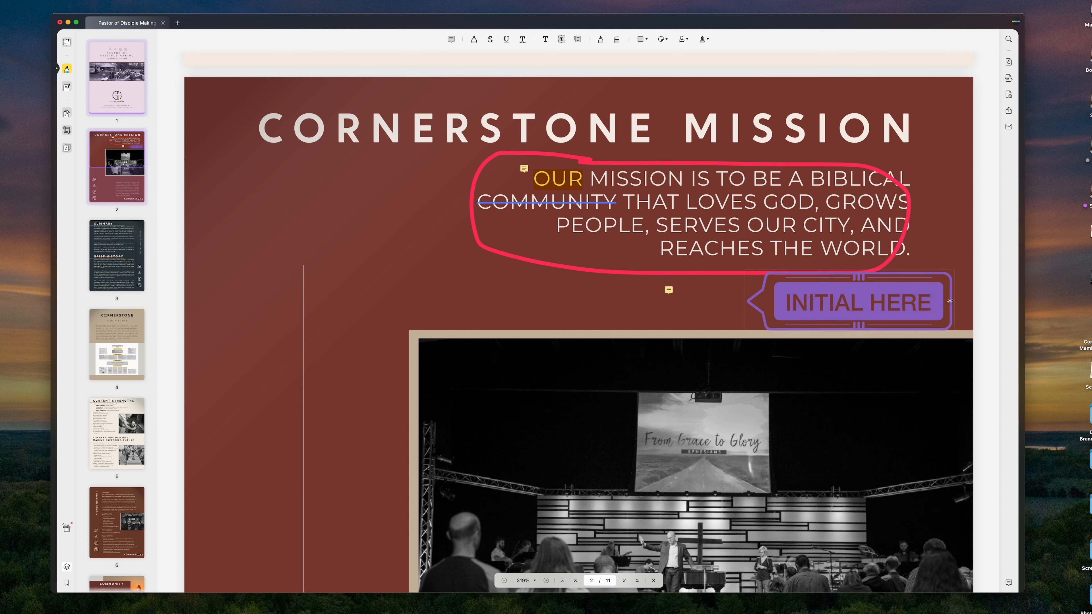
pyautogui.click(682, 38)
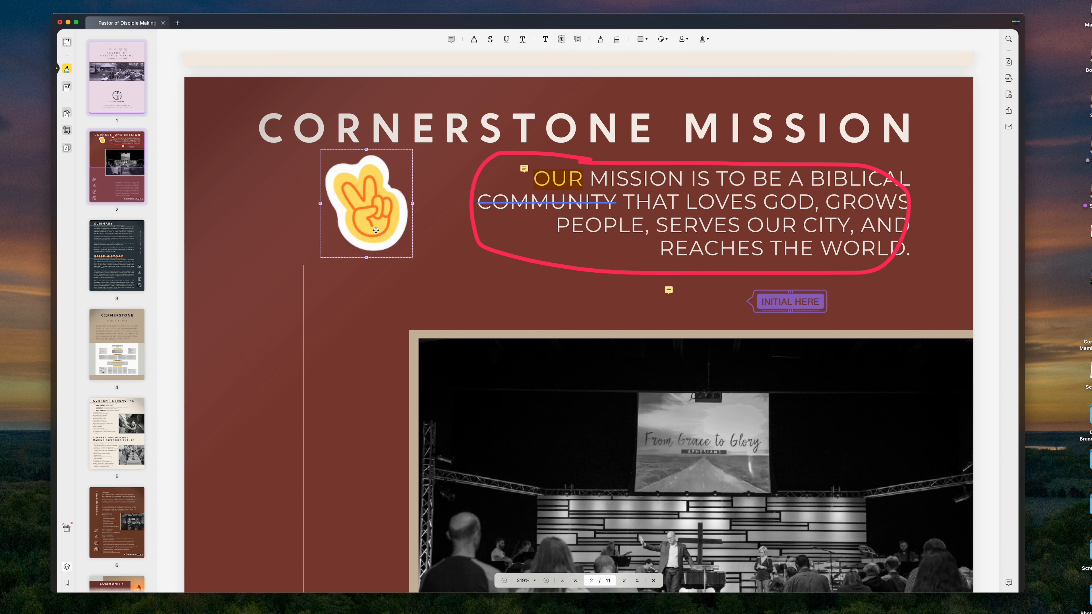
pyautogui.click(704, 40)
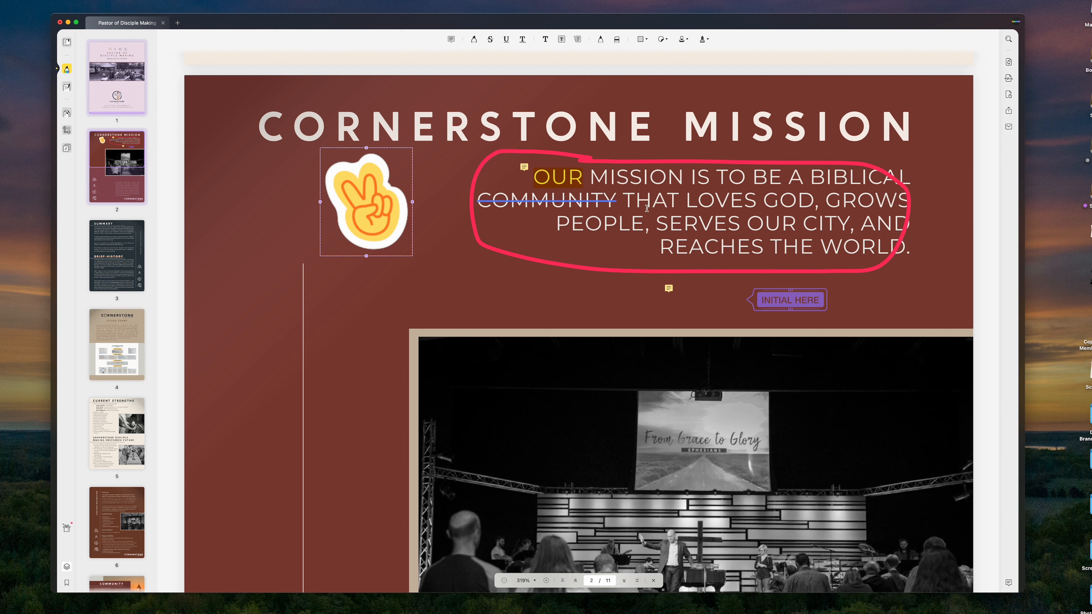
pyautogui.doubleClick(557, 177)
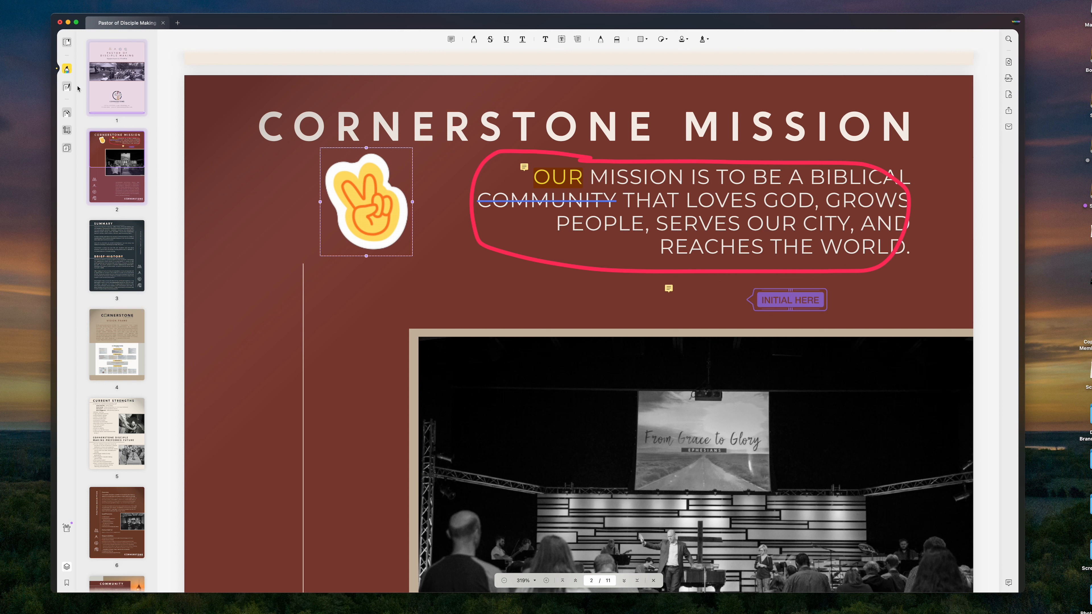
pyautogui.moveTo(66, 114)
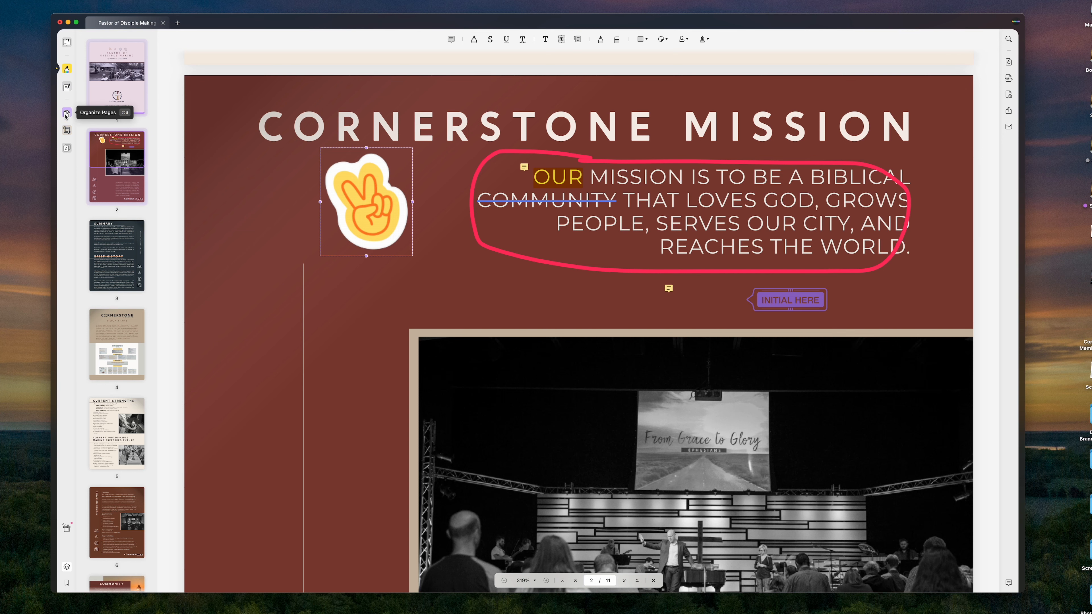
# Step: In Organize Pages, move the Cornerstone vision page ahead of the summary page and select page 6
pyautogui.click(65, 113)
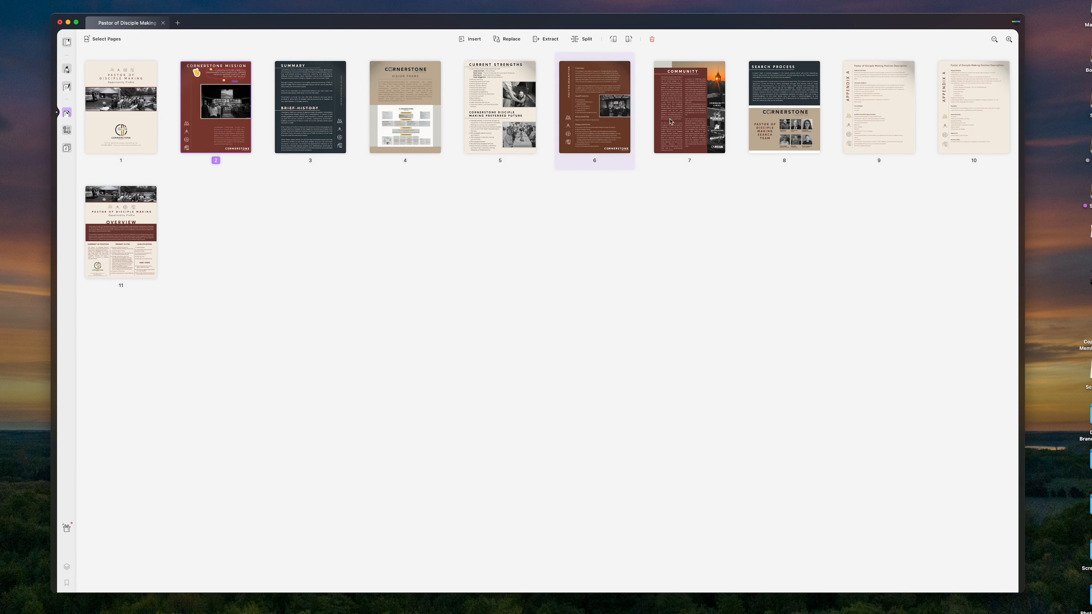
pyautogui.click(405, 108)
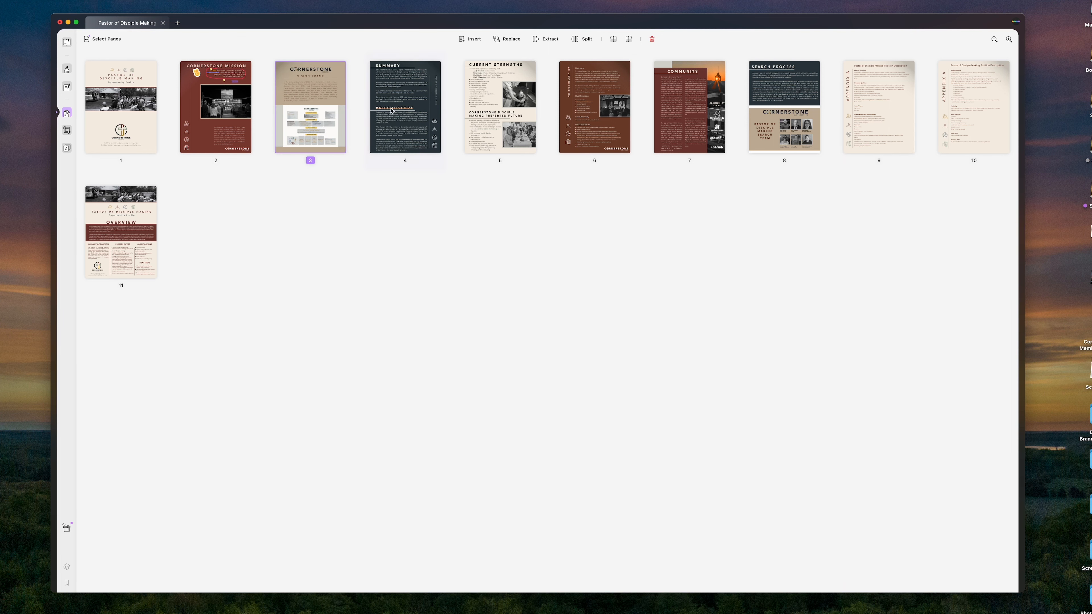
pyautogui.click(499, 106)
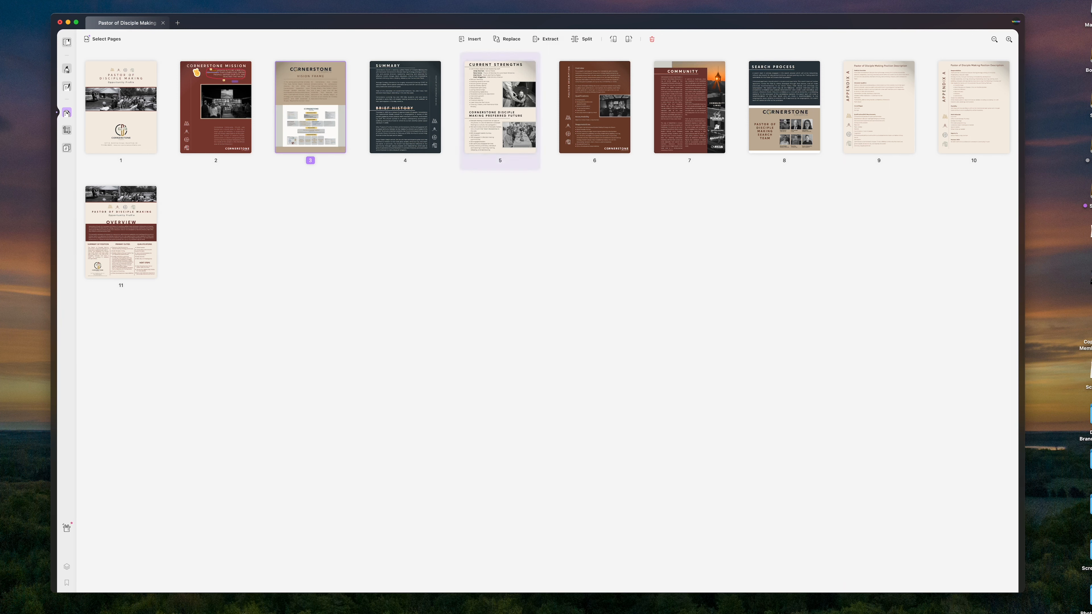
pyautogui.click(593, 106)
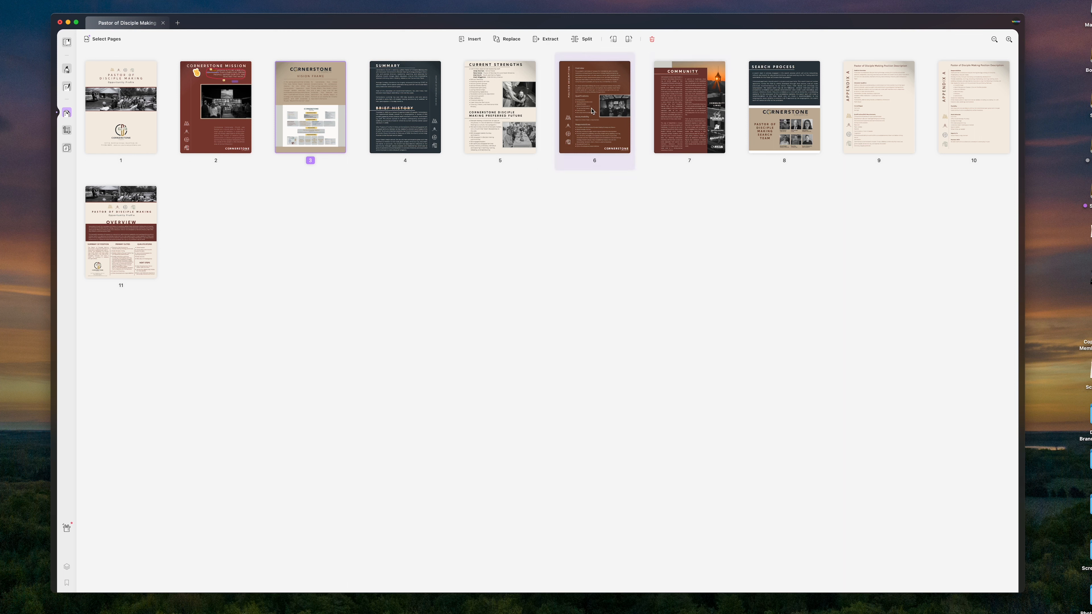
pyautogui.click(595, 107)
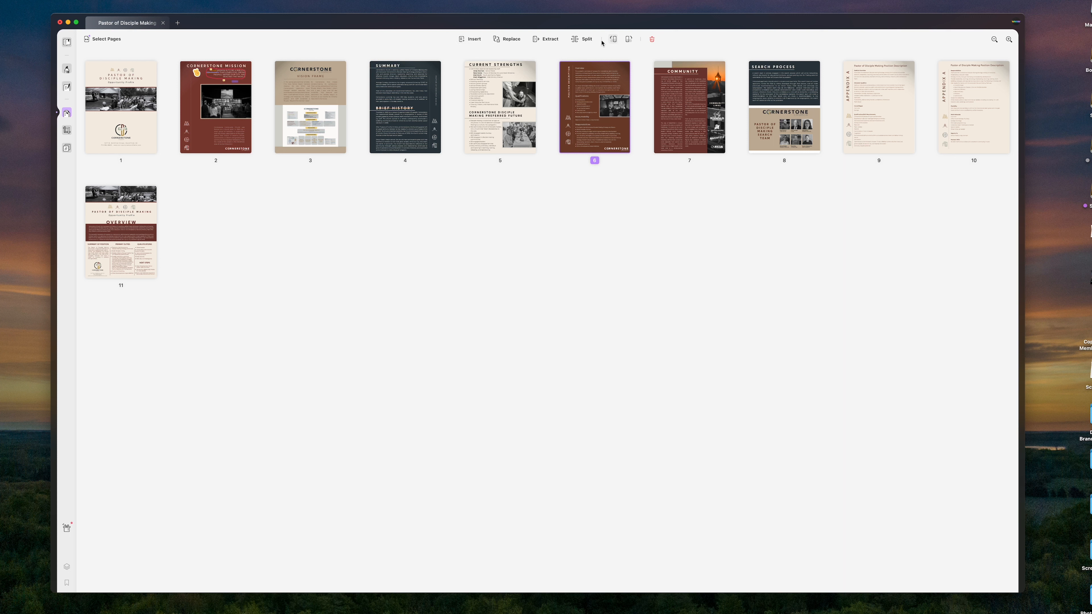
pyautogui.moveTo(629, 38)
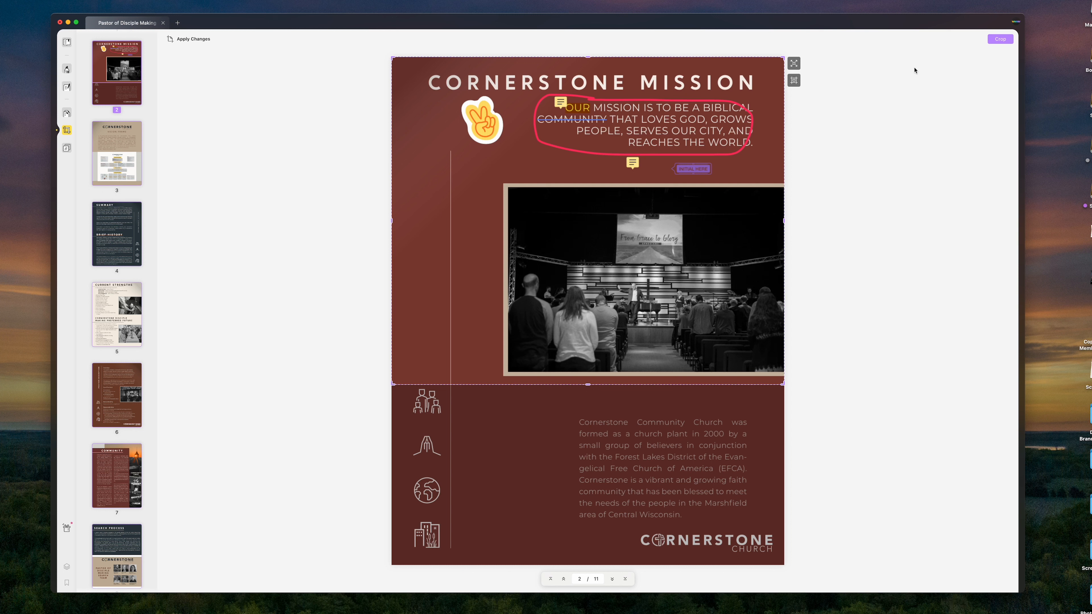
pyautogui.moveTo(799, 171)
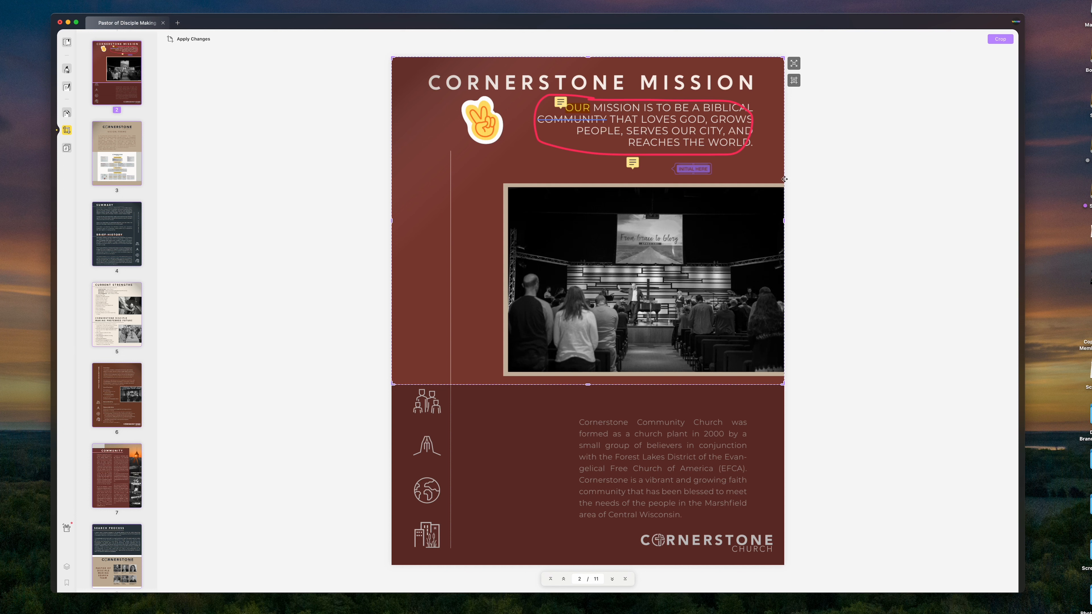
pyautogui.moveTo(928, 78)
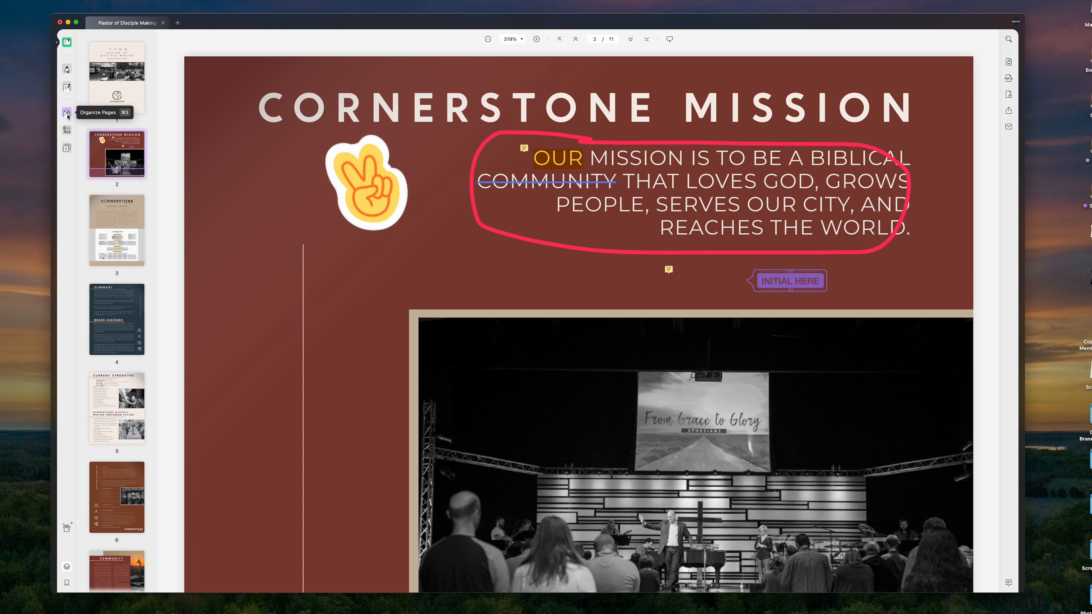
pyautogui.click(67, 113)
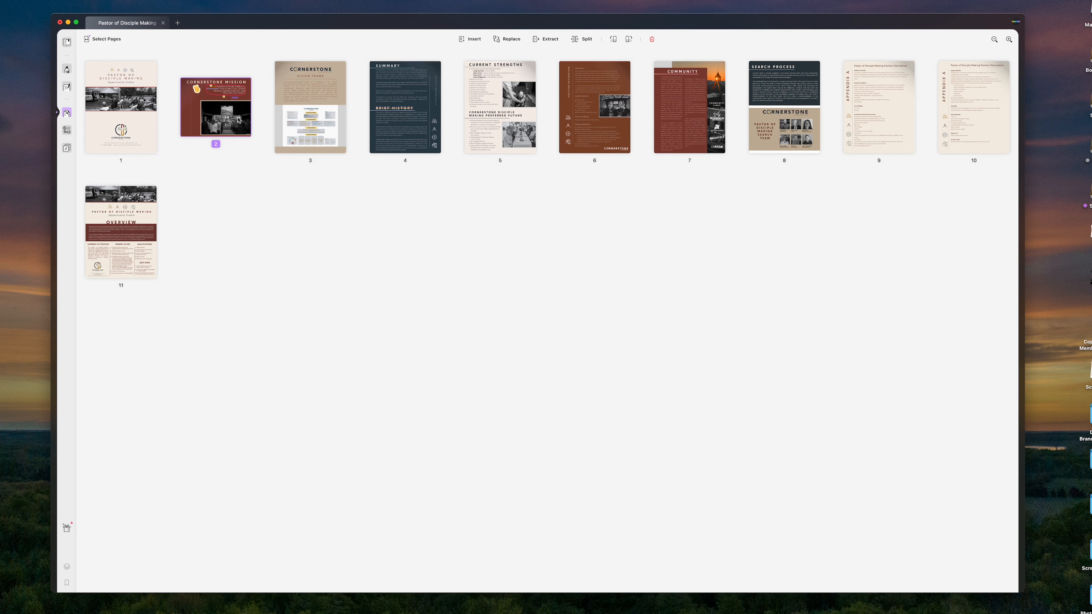
pyautogui.moveTo(235, 123)
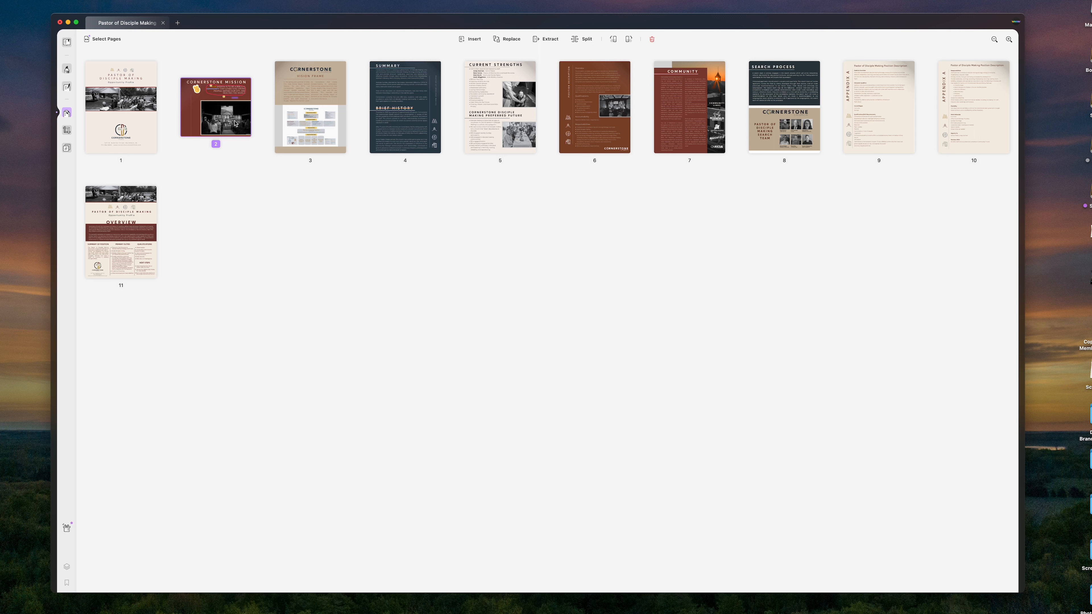
pyautogui.click(500, 108)
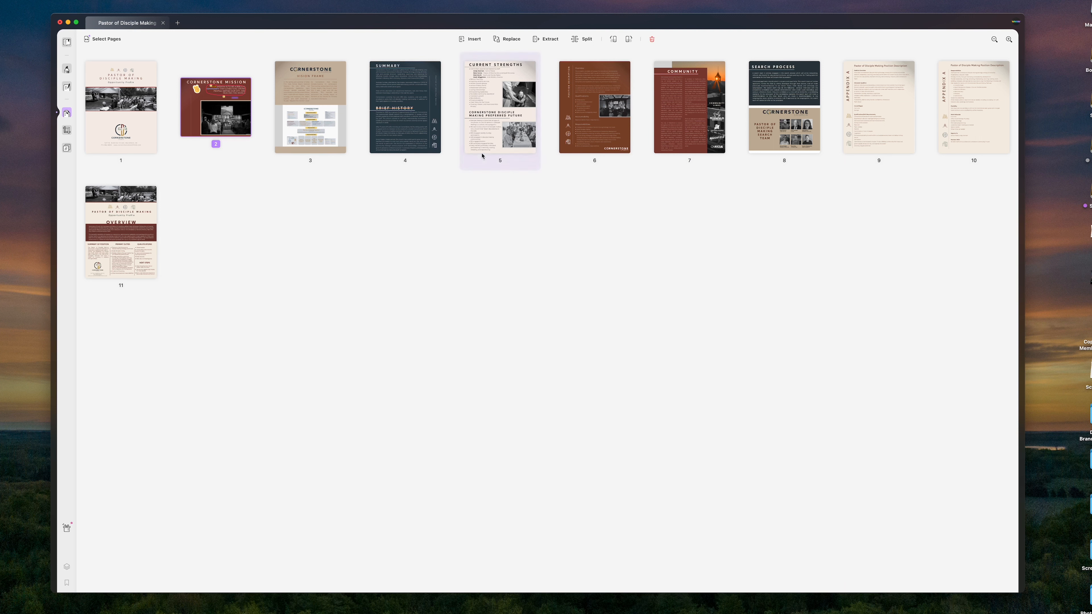
pyautogui.moveTo(67, 43)
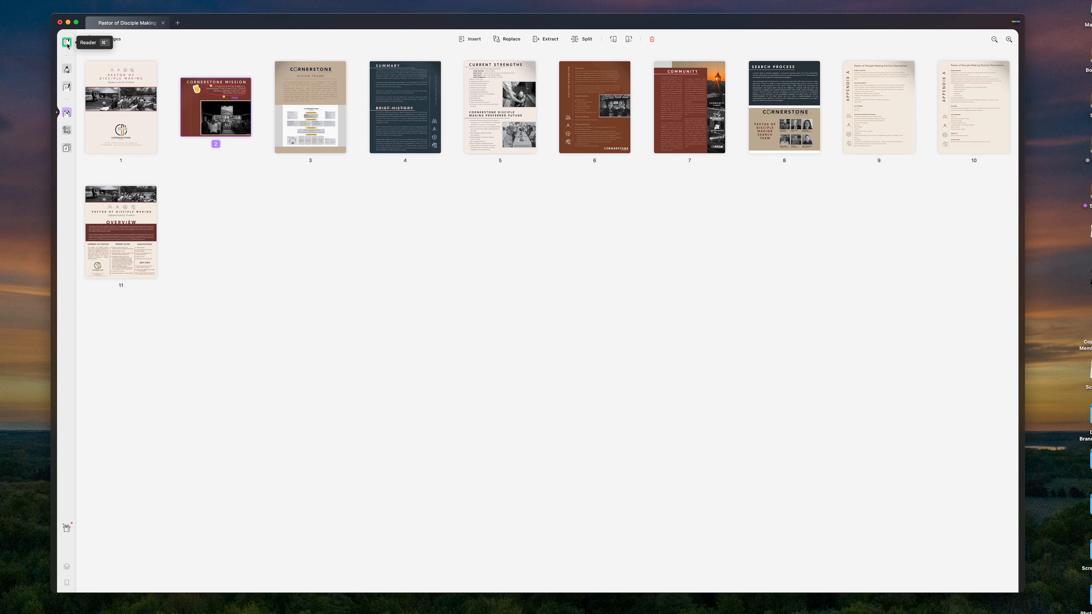
pyautogui.doubleClick(216, 107)
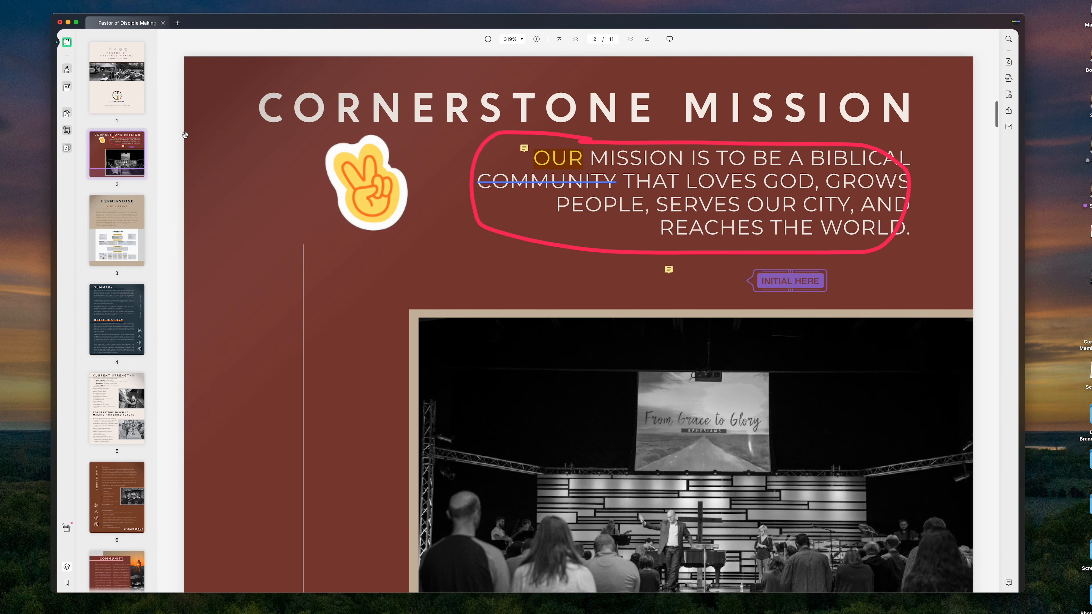
pyautogui.scroll(-3)
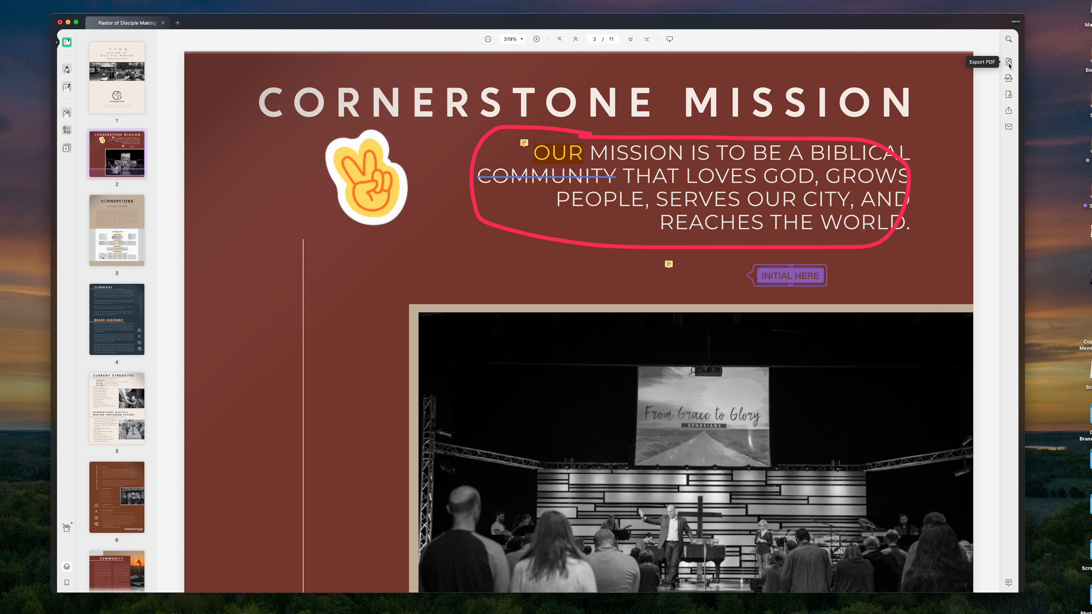
pyautogui.moveTo(1008, 77)
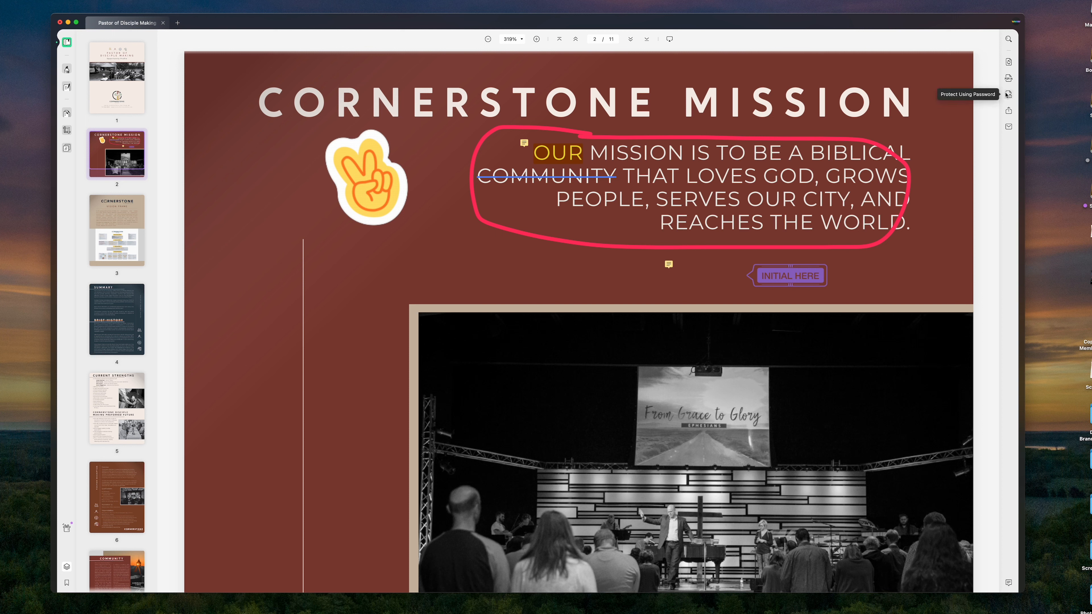
pyautogui.moveTo(1007, 110)
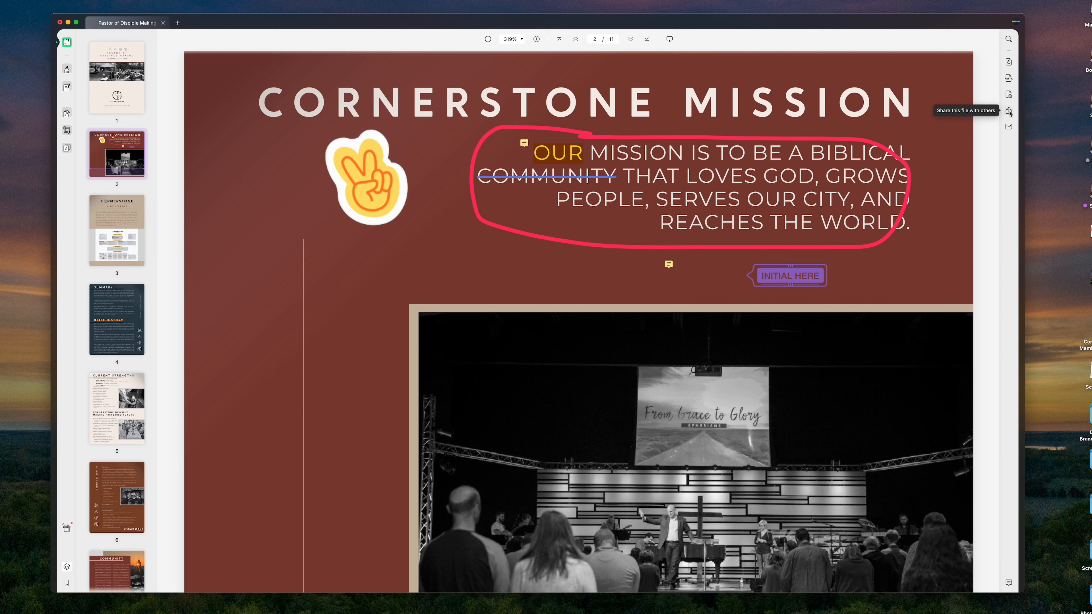
# Step: Bring up the share dialog for Pastor of Disciple Making.pdf
pyautogui.click(1007, 93)
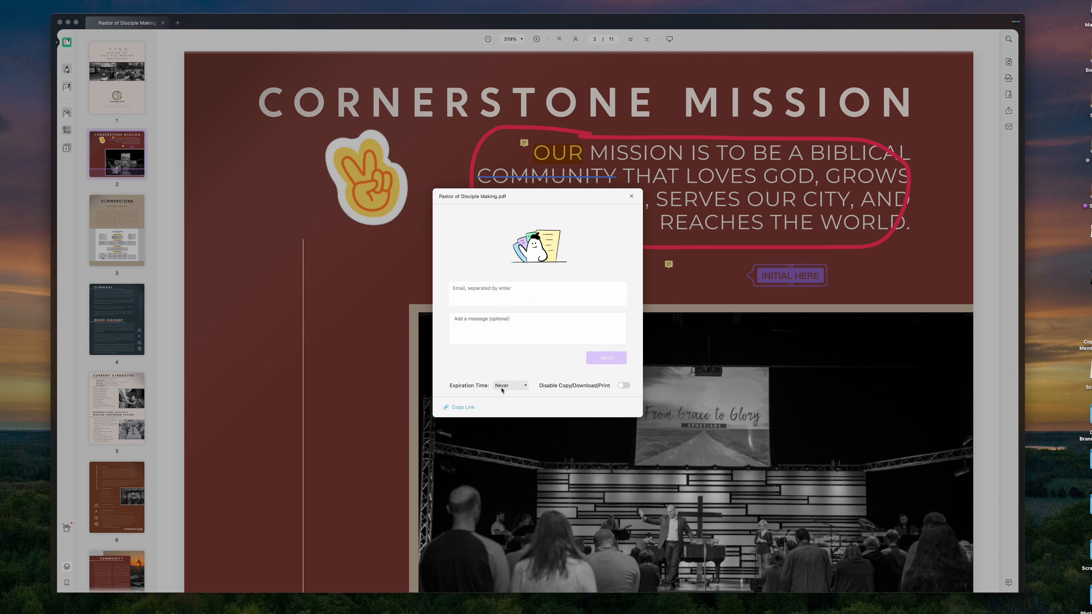
# Step: Keep the link expiration at Never and copy the share link
pyautogui.click(509, 385)
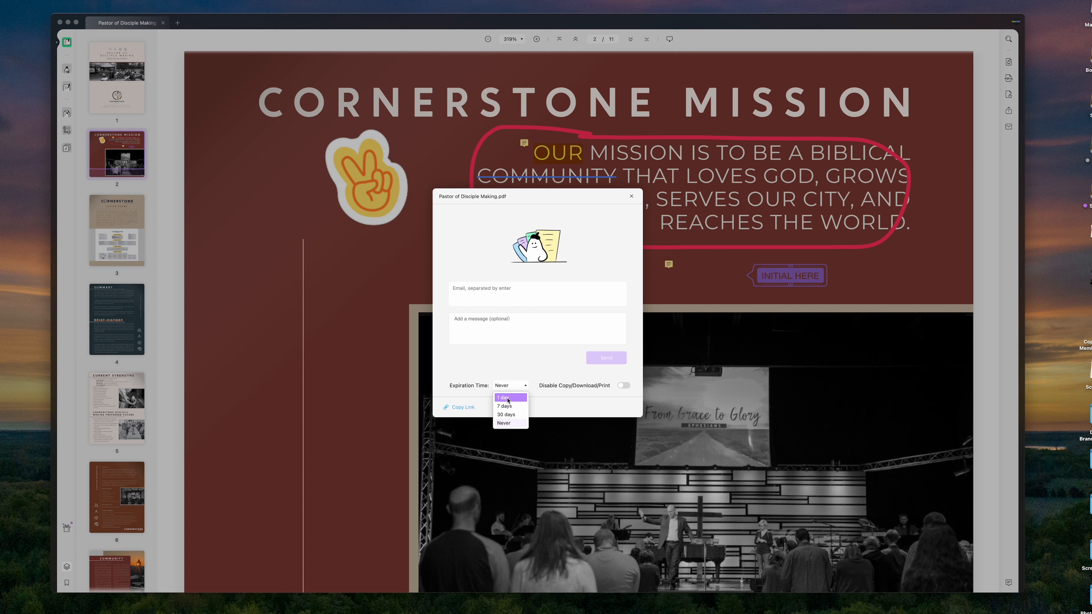
pyautogui.moveTo(577, 396)
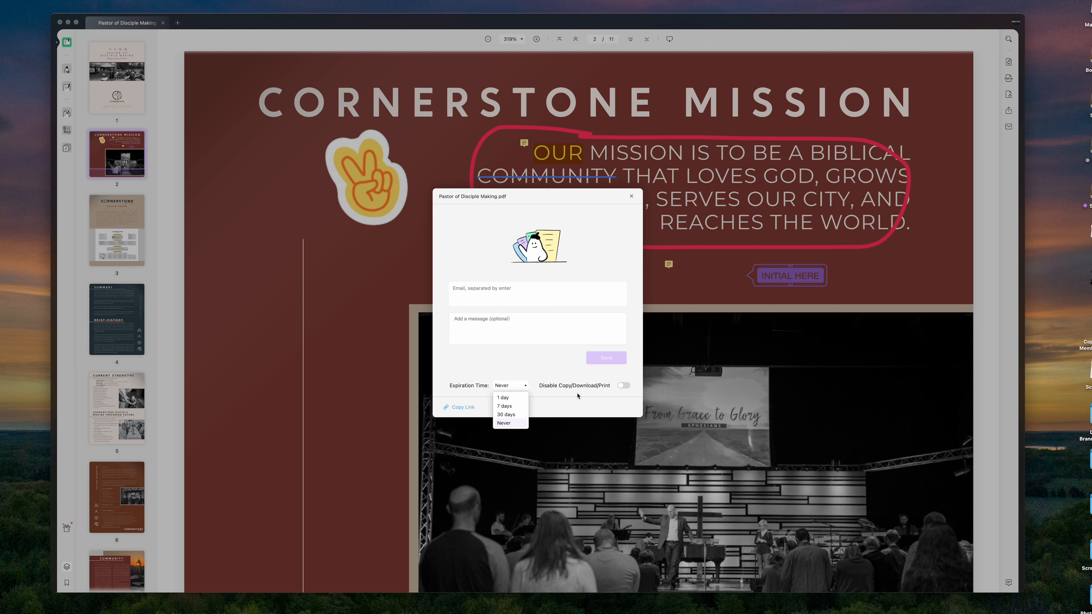
pyautogui.click(503, 423)
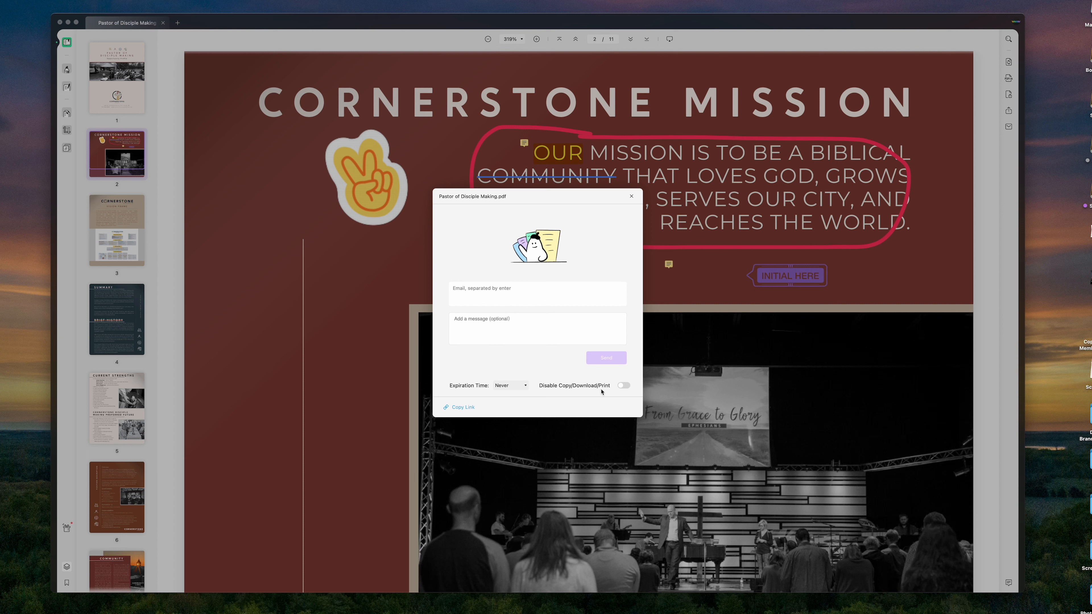
pyautogui.moveTo(540, 396)
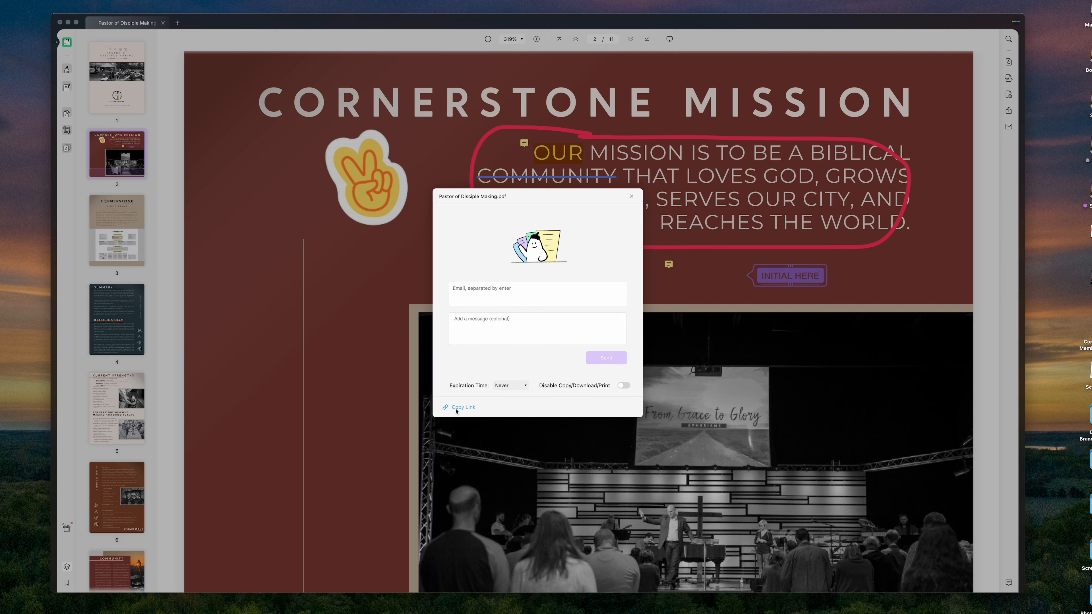
pyautogui.click(462, 407)
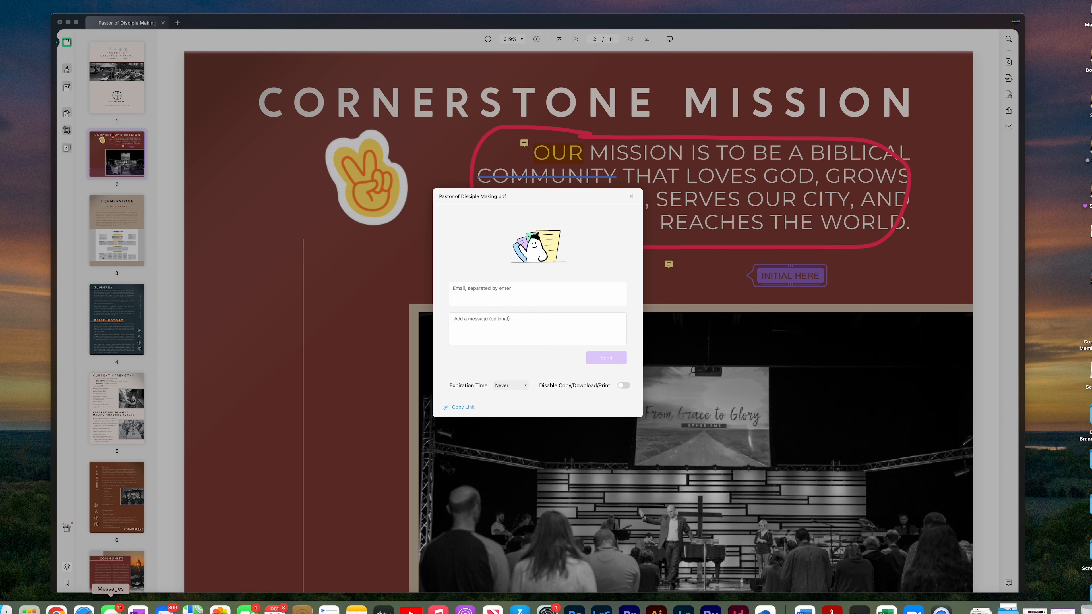
pyautogui.click(108, 608)
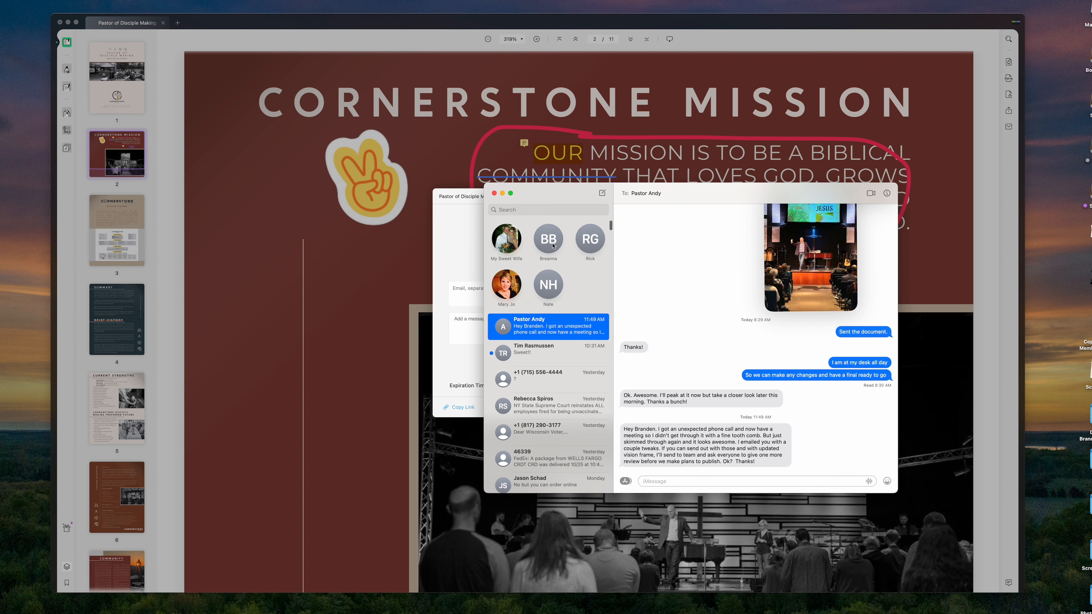
pyautogui.click(548, 239)
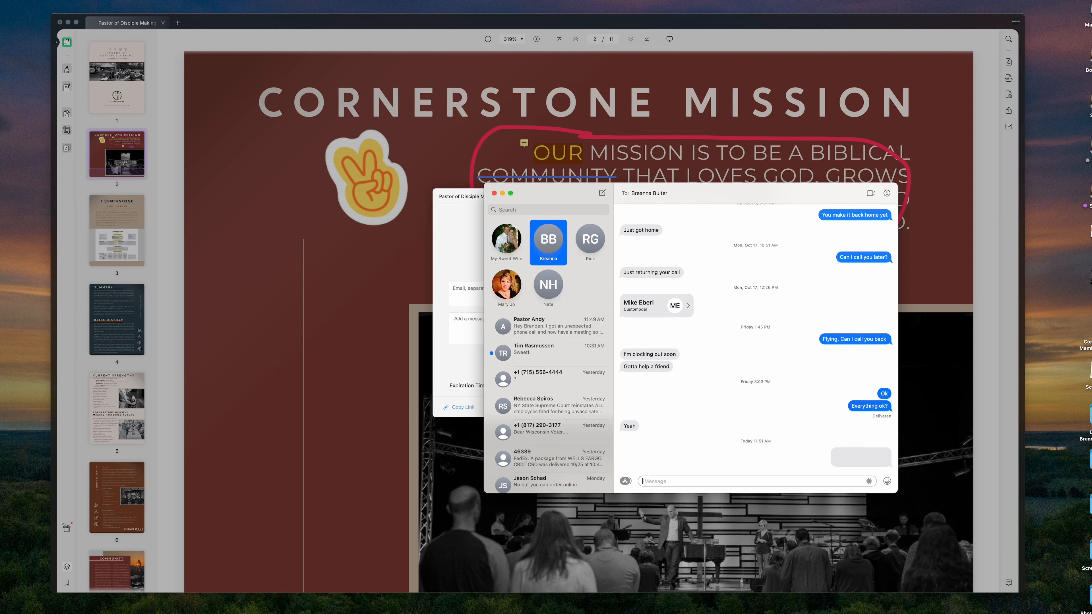
pyautogui.write('Could you please')
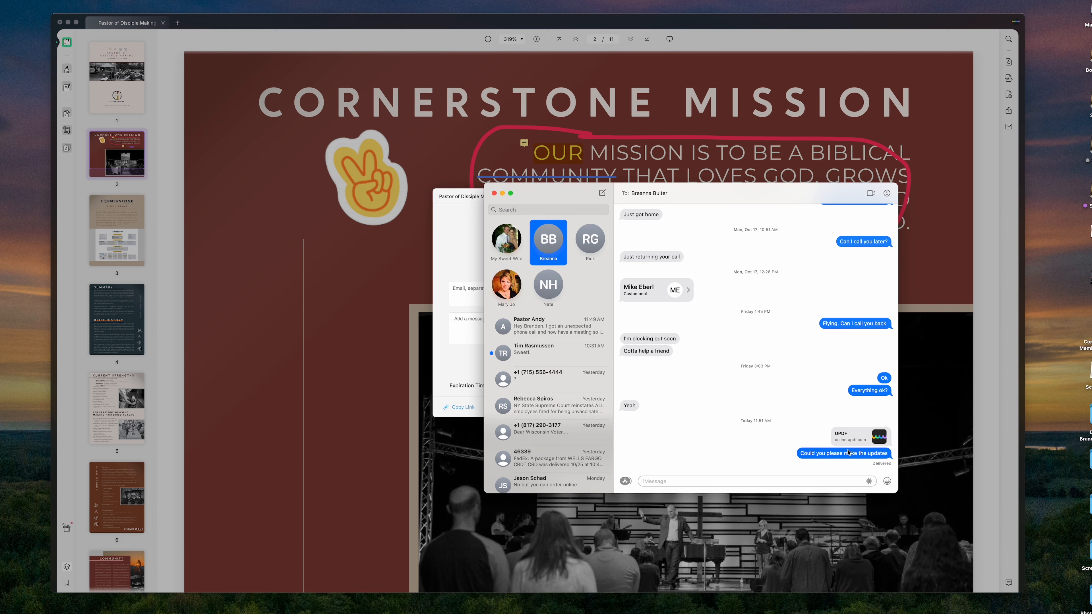
pyautogui.click(494, 193)
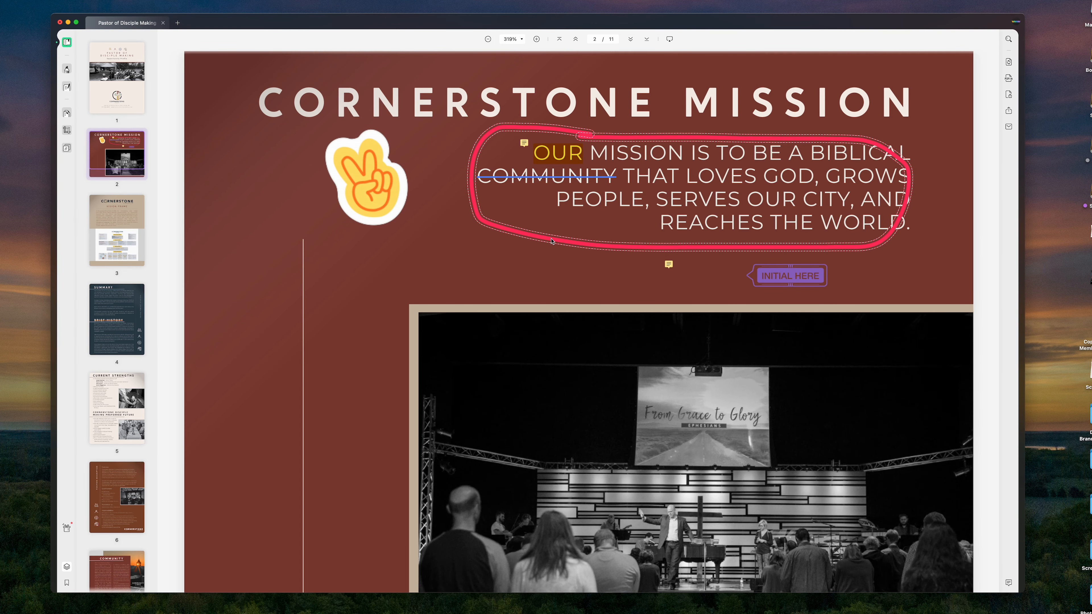
# Step: Close the document tab, leaving the recent-files home screen
pyautogui.click(13, 6)
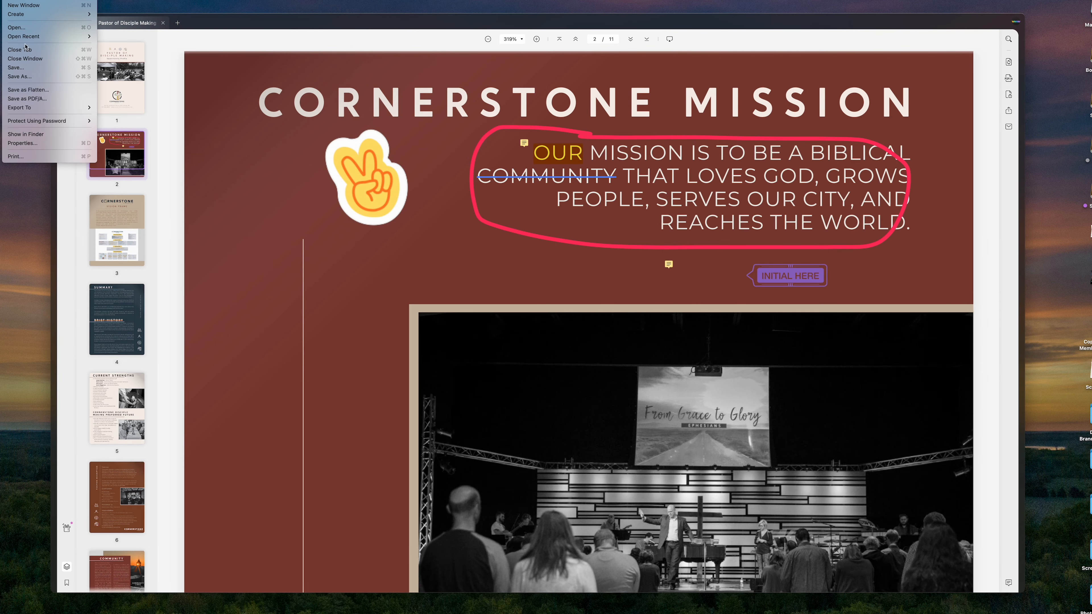
pyautogui.click(174, 34)
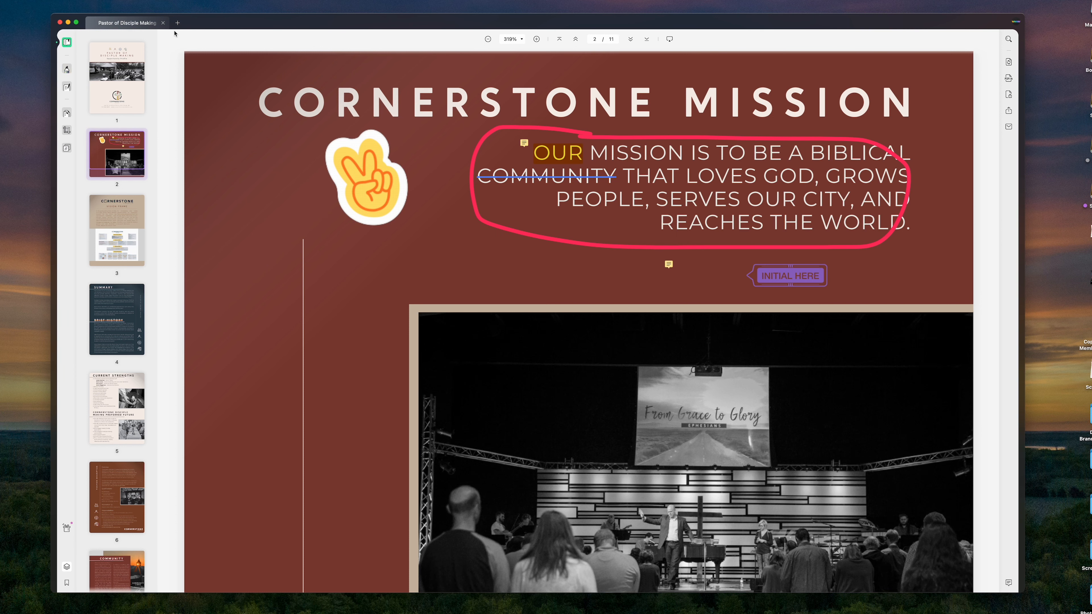
pyautogui.click(162, 22)
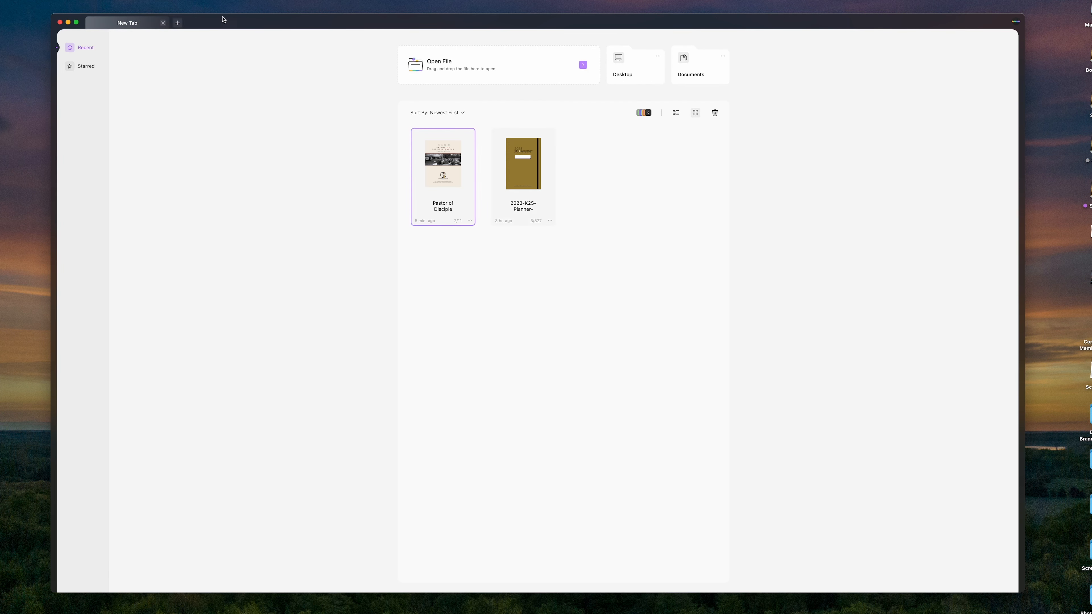
pyautogui.moveTo(143, 610)
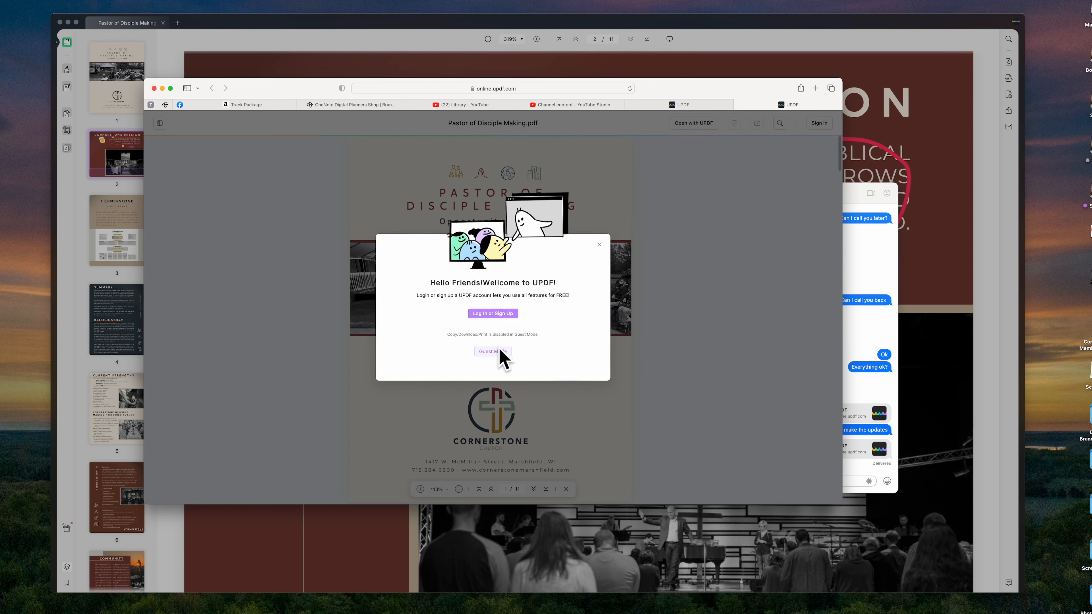
# Step: Continue as a guest and bring the annotated Cornerstone Mission page 2 into view
pyautogui.click(492, 351)
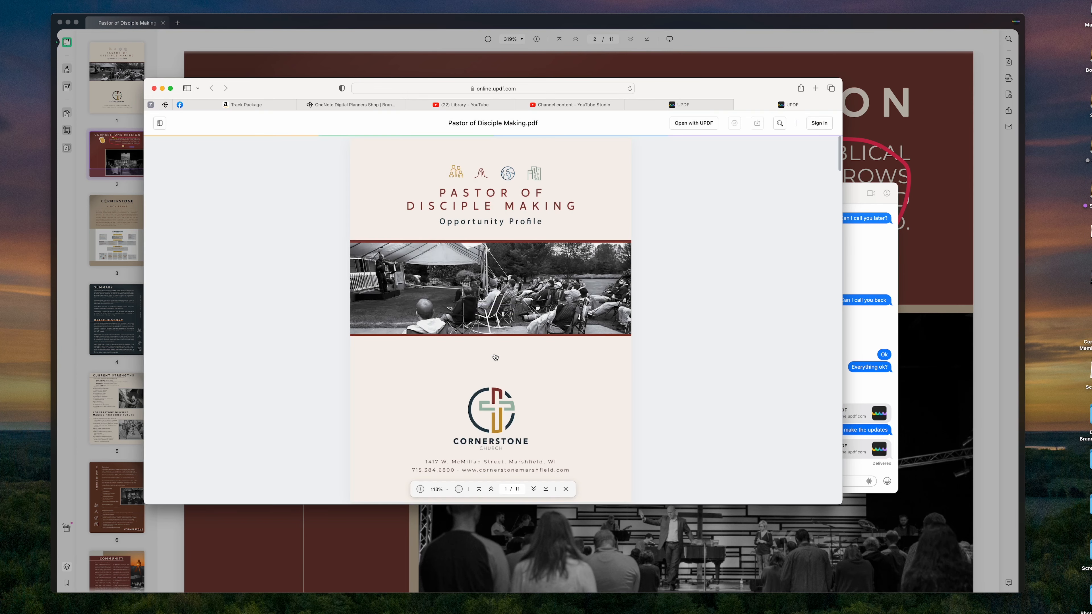
pyautogui.scroll(-3)
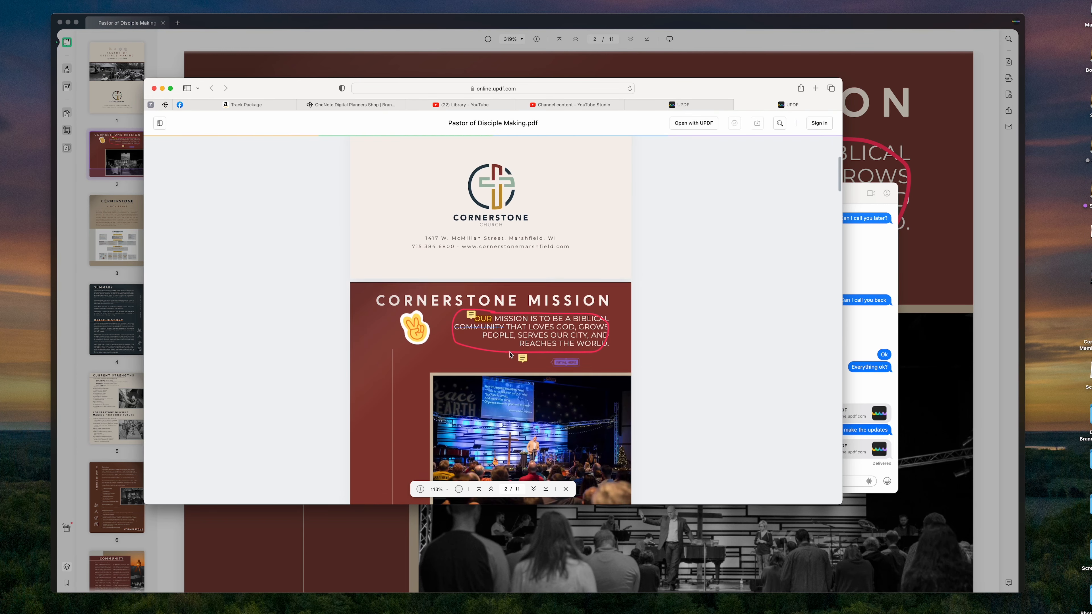
pyautogui.scroll(-3)
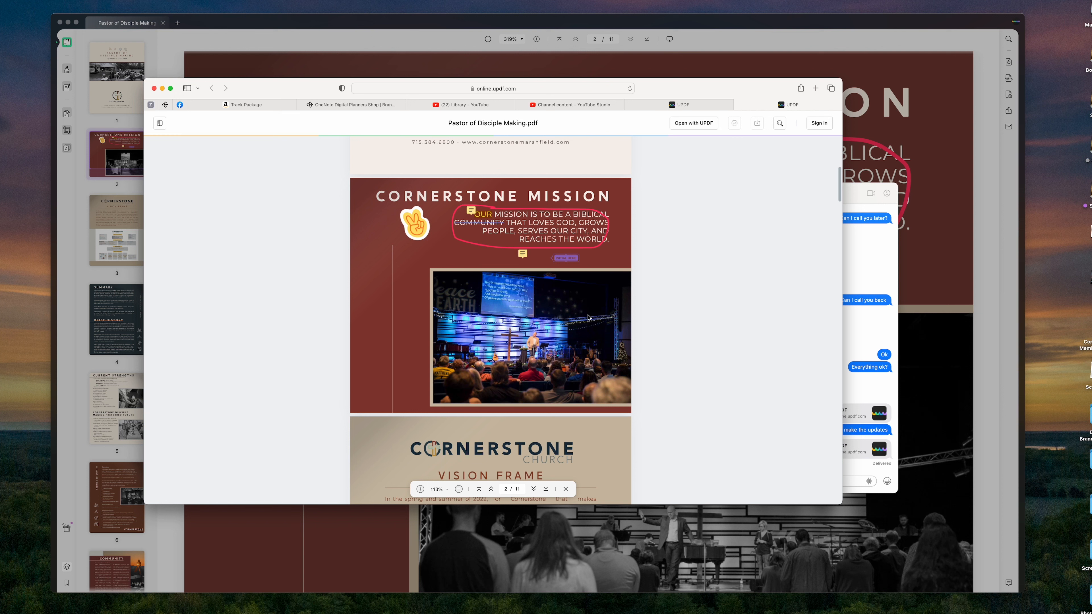
pyautogui.moveTo(589, 317)
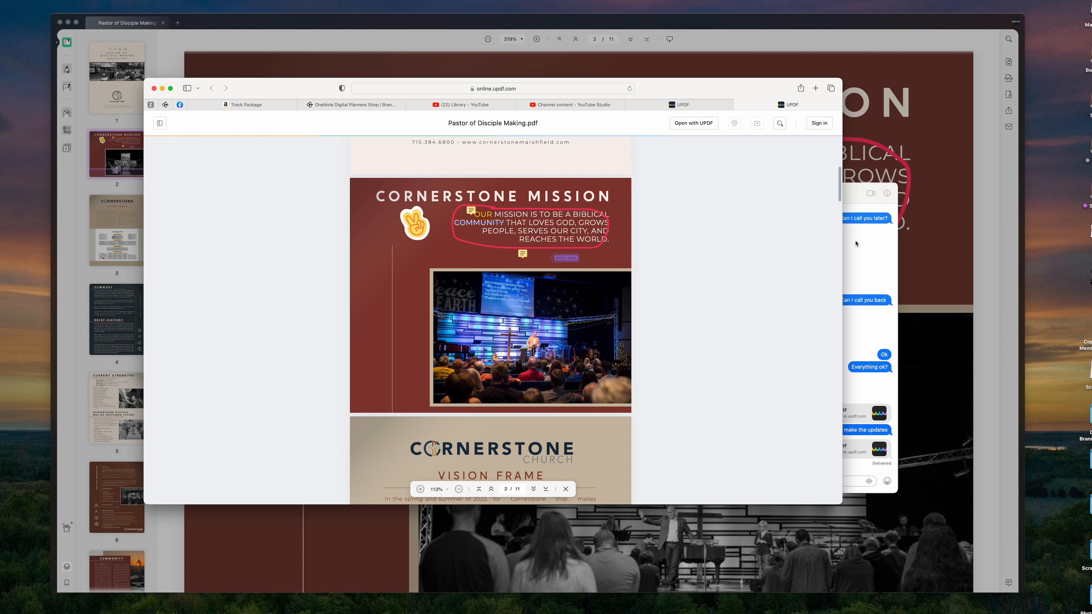
pyautogui.moveTo(734, 123)
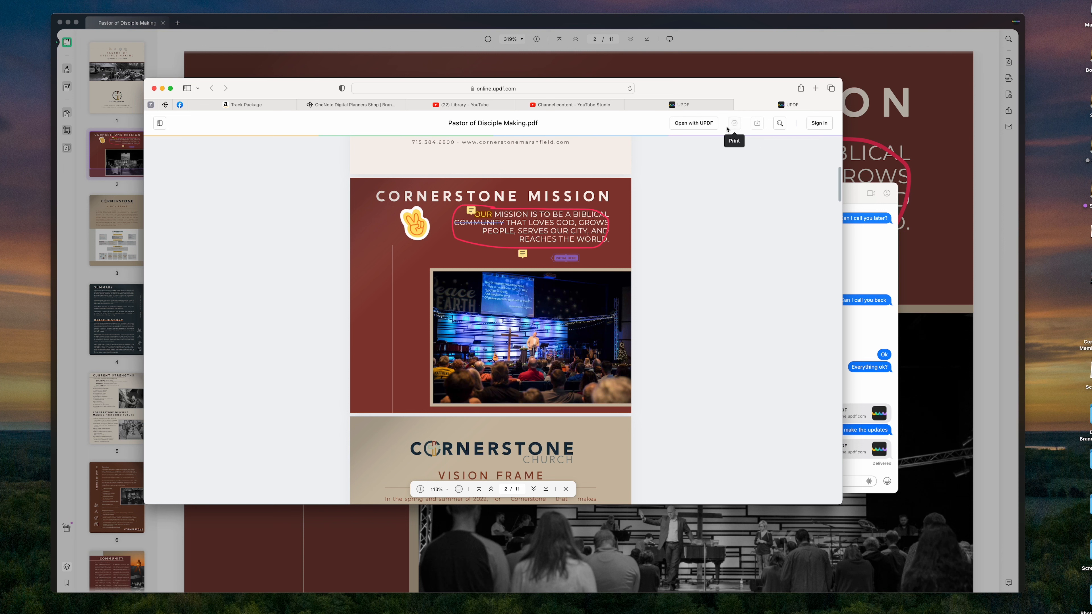
pyautogui.moveTo(719, 148)
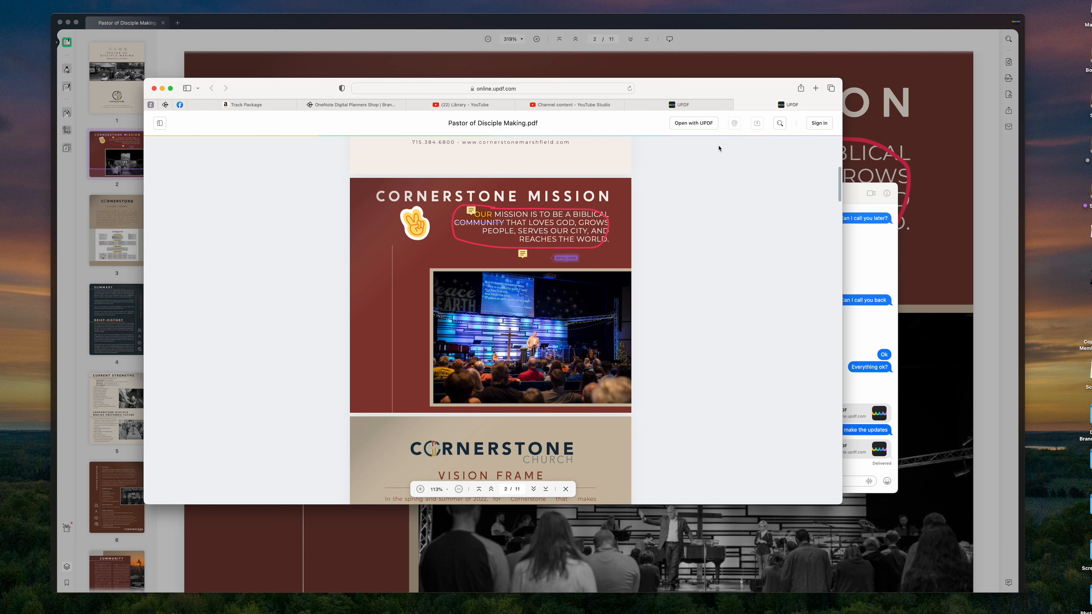
pyautogui.moveTo(725, 155)
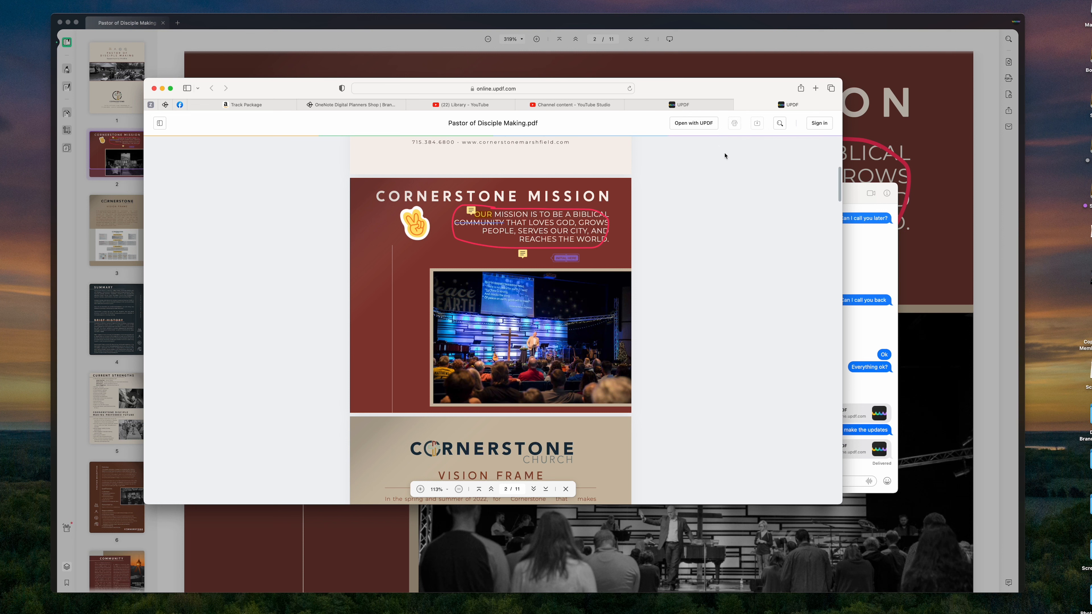